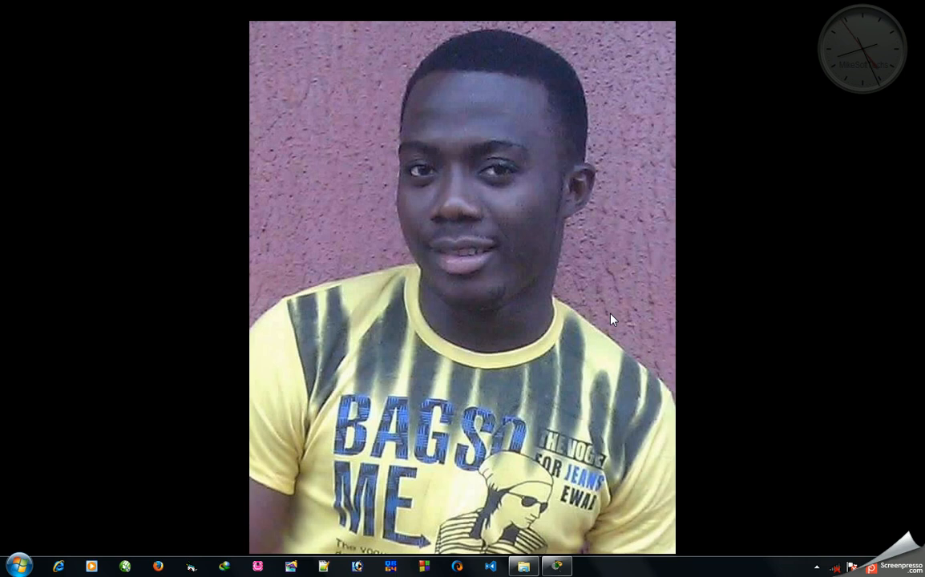
pyautogui.moveTo(589, 181)
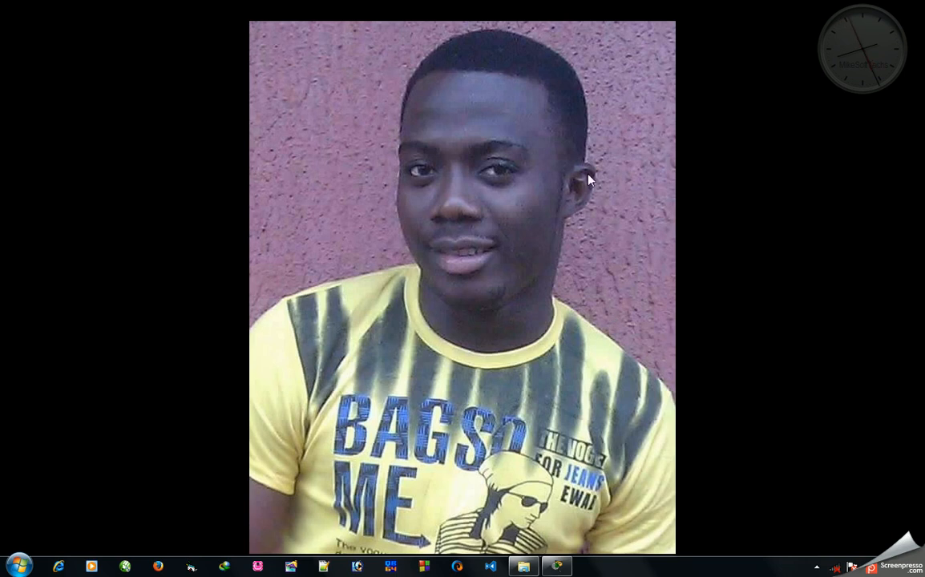
pyautogui.moveTo(517, 263)
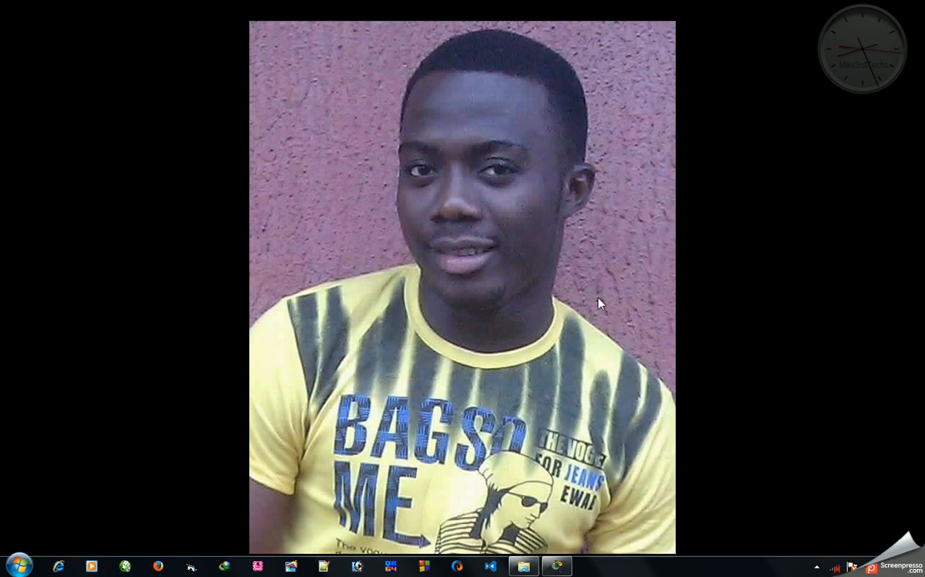
pyautogui.moveTo(601, 571)
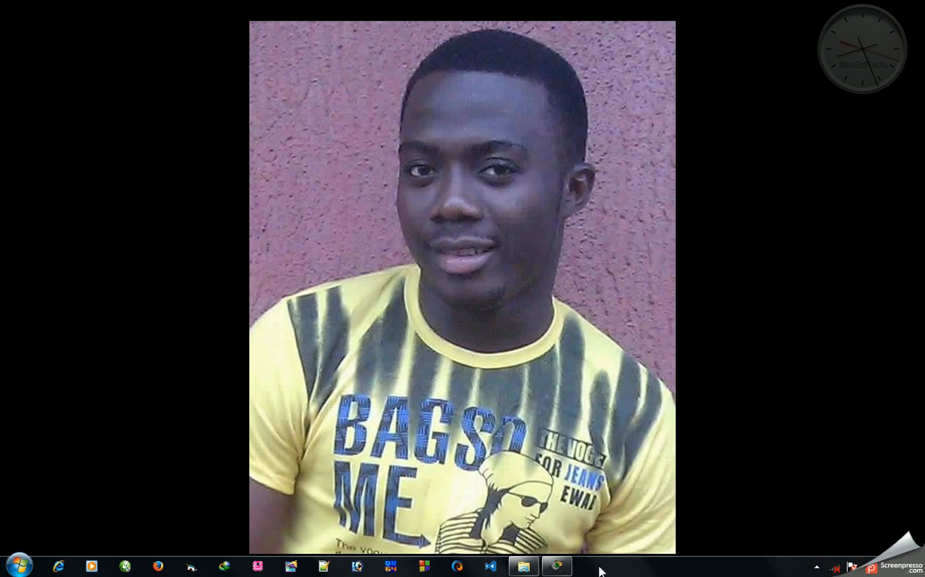
# Place Generic PC-PT devices from End Devices onto the workspace
pyautogui.click(557, 566)
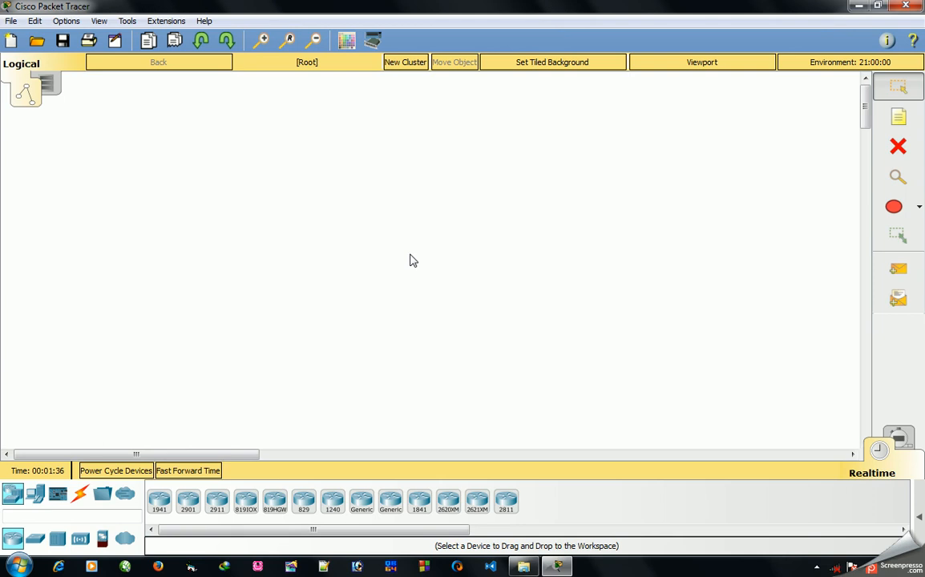
pyautogui.click(13, 494)
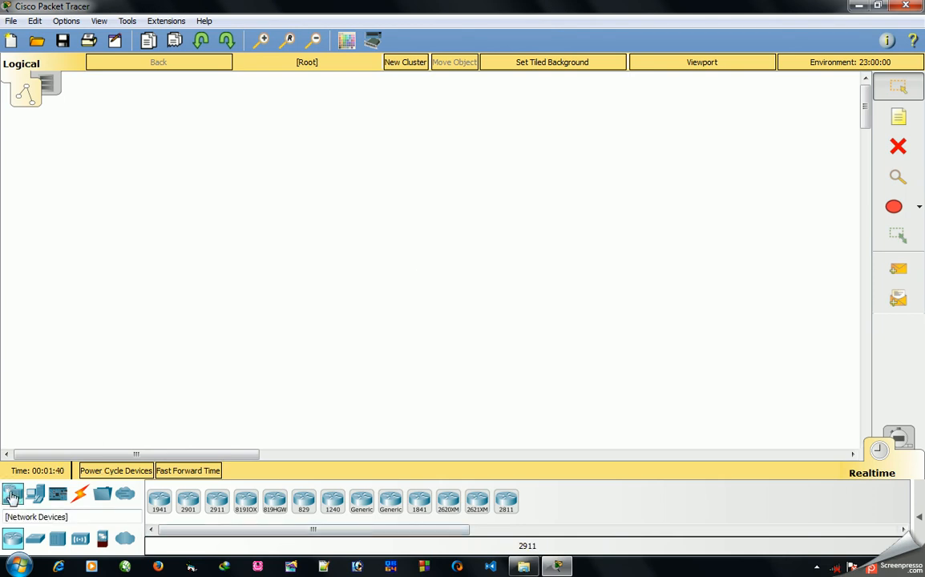
pyautogui.click(35, 494)
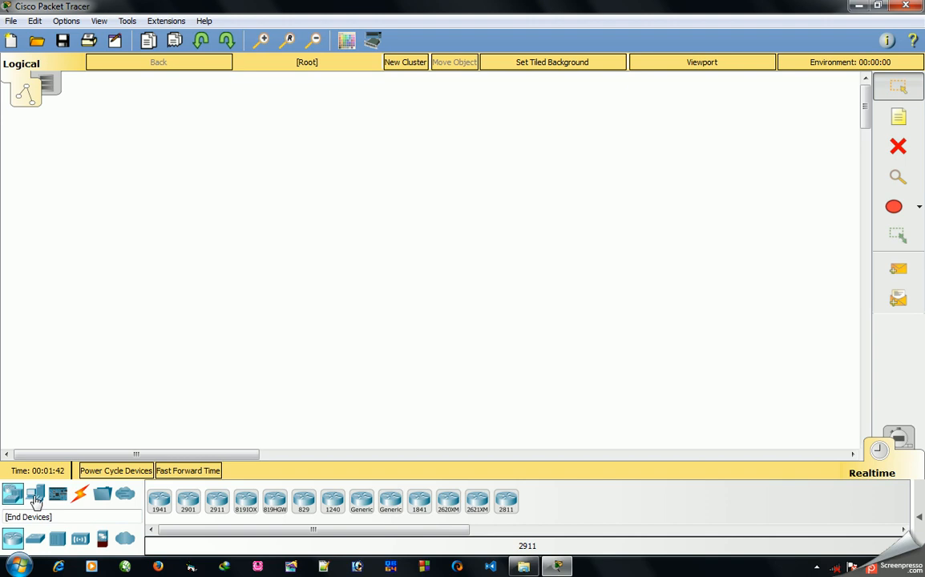
pyautogui.click(35, 494)
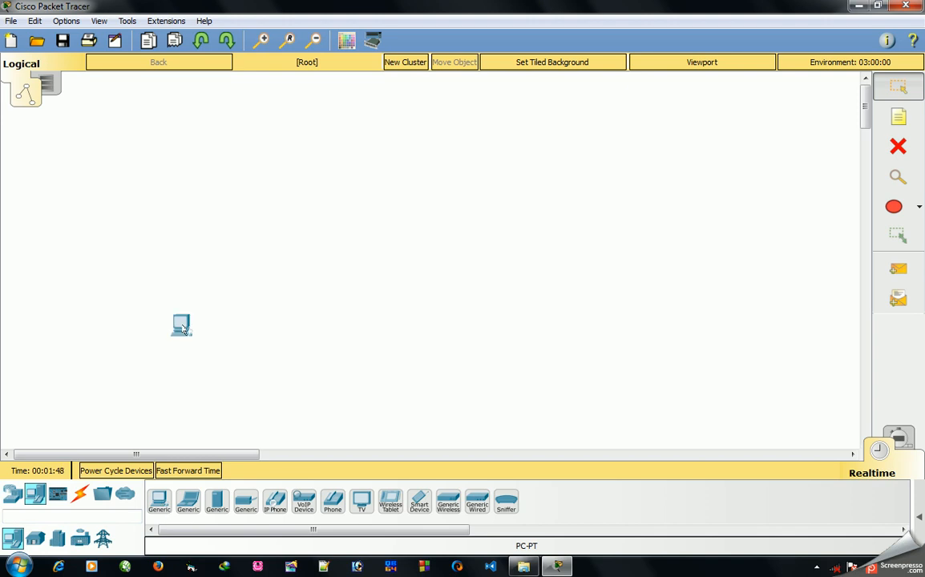
pyautogui.click(168, 337)
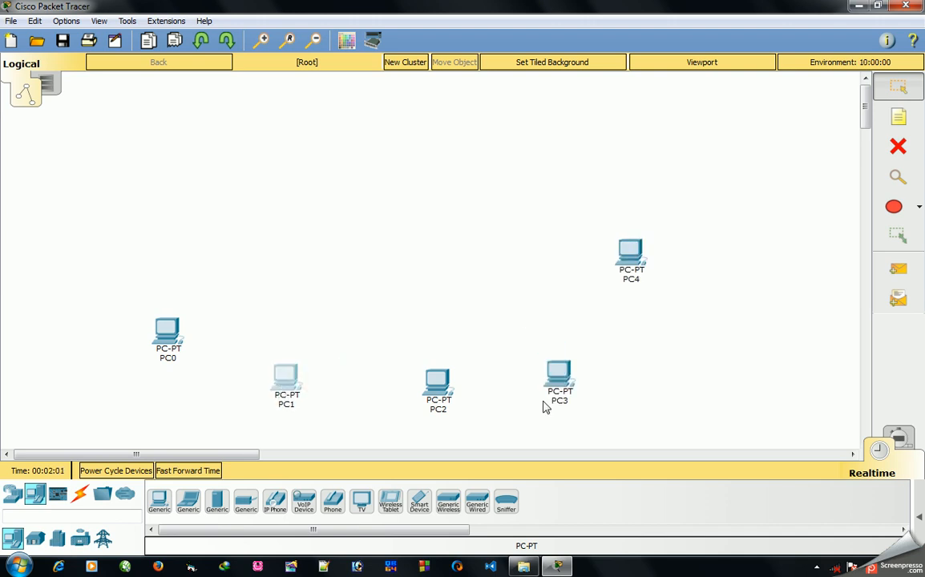
# Reposition PC4 and PC0, then close PC1's settings window without changes
pyautogui.moveTo(630, 253); pyautogui.dragTo(674, 285)
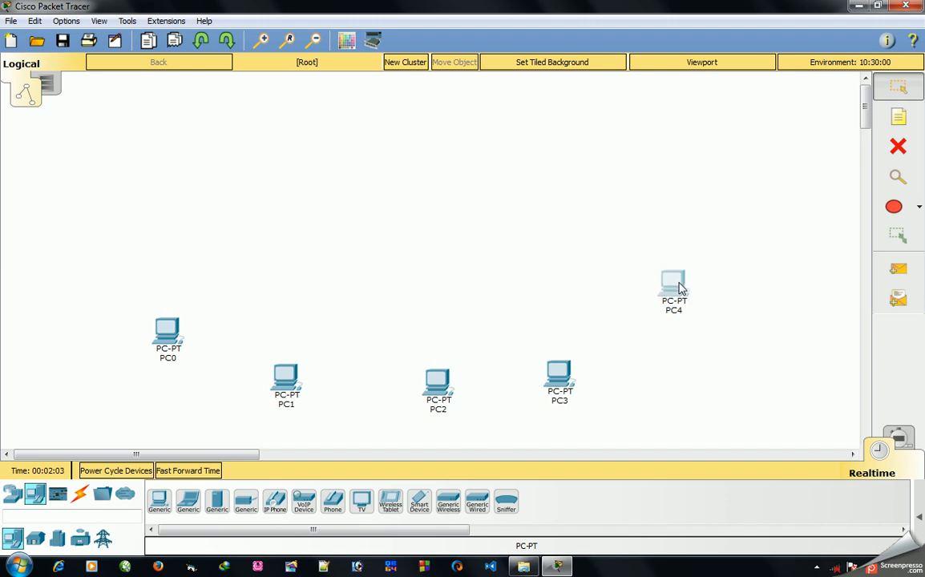
pyautogui.moveTo(166, 333); pyautogui.dragTo(186, 298)
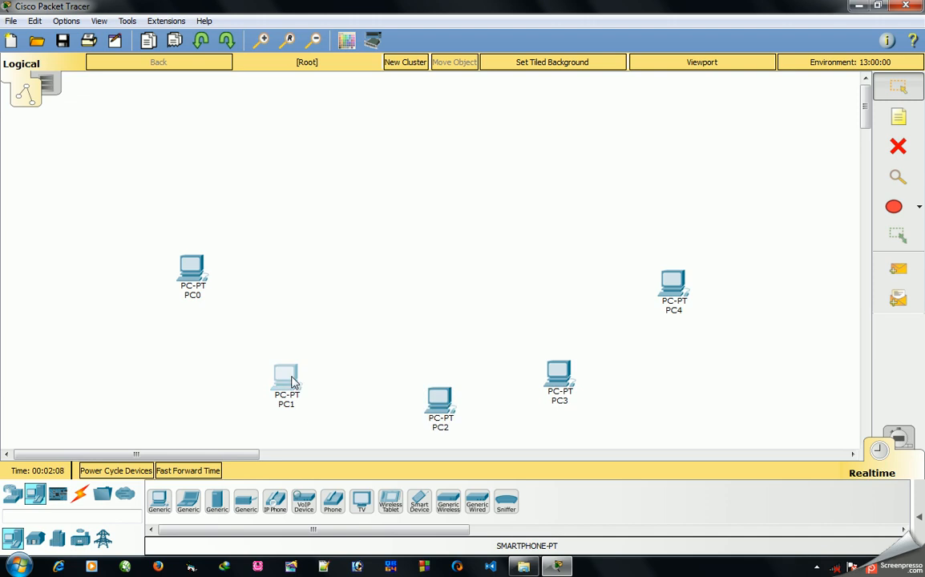
pyautogui.doubleClick(286, 377)
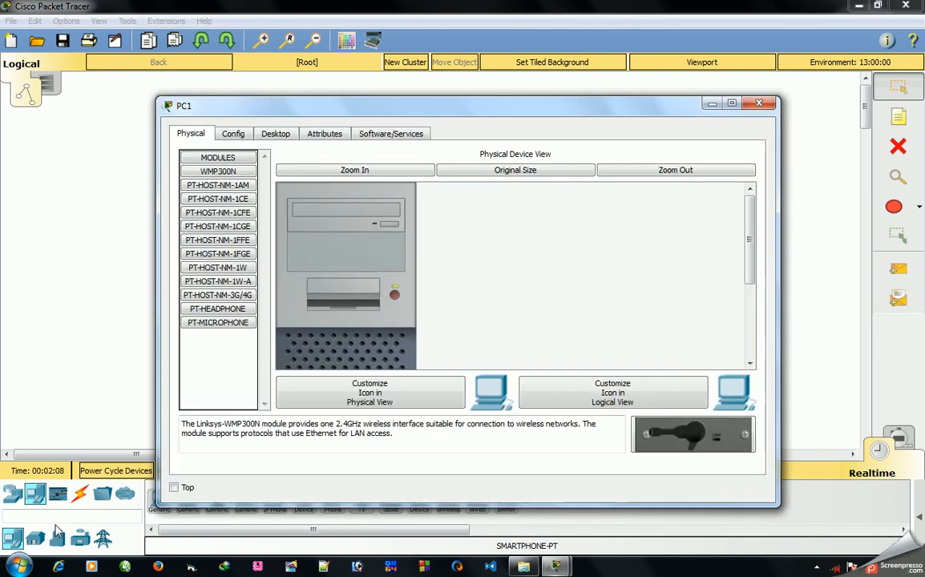
pyautogui.click(370, 392)
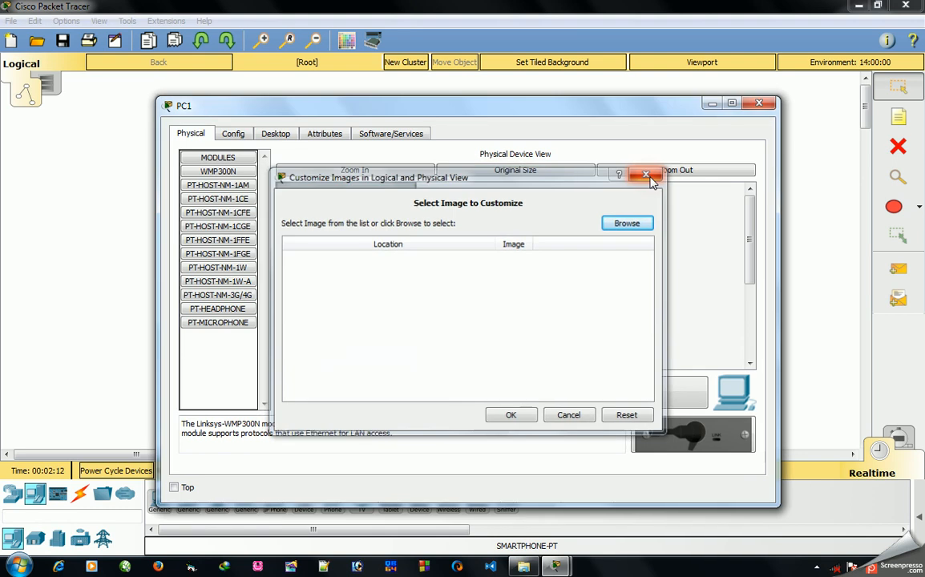
pyautogui.click(644, 174)
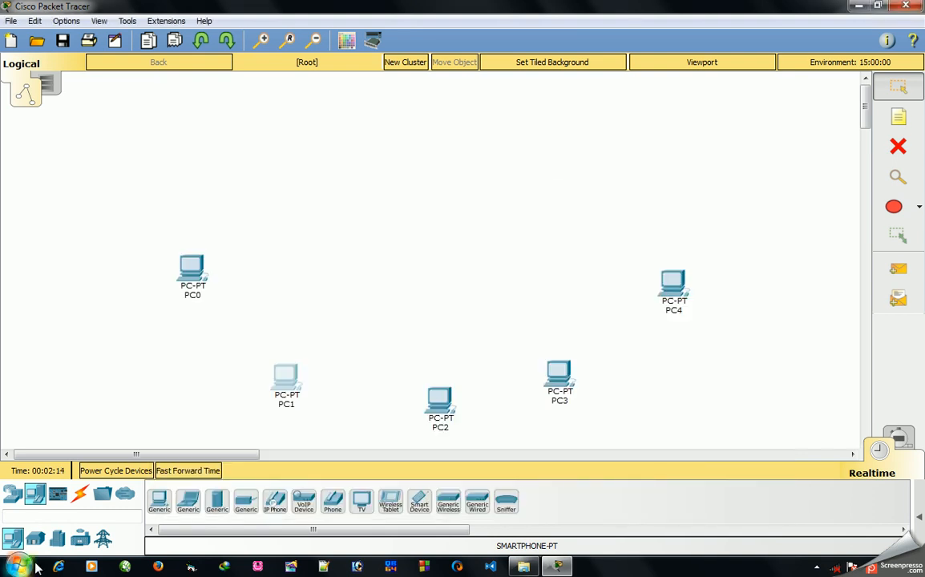
pyautogui.moveTo(34, 492)
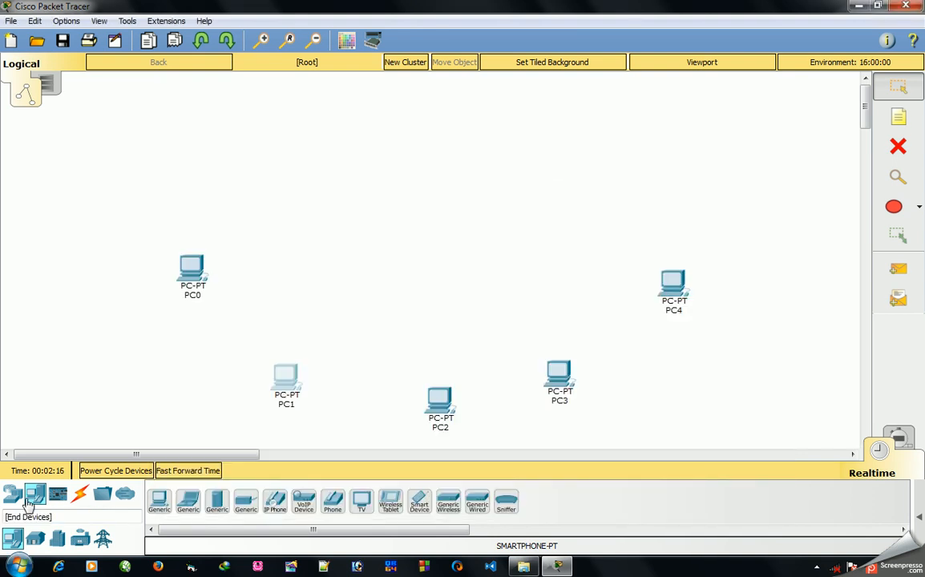
# Add a generic Router-PT at the top and a Switch-PT in the centre
pyautogui.click(12, 493)
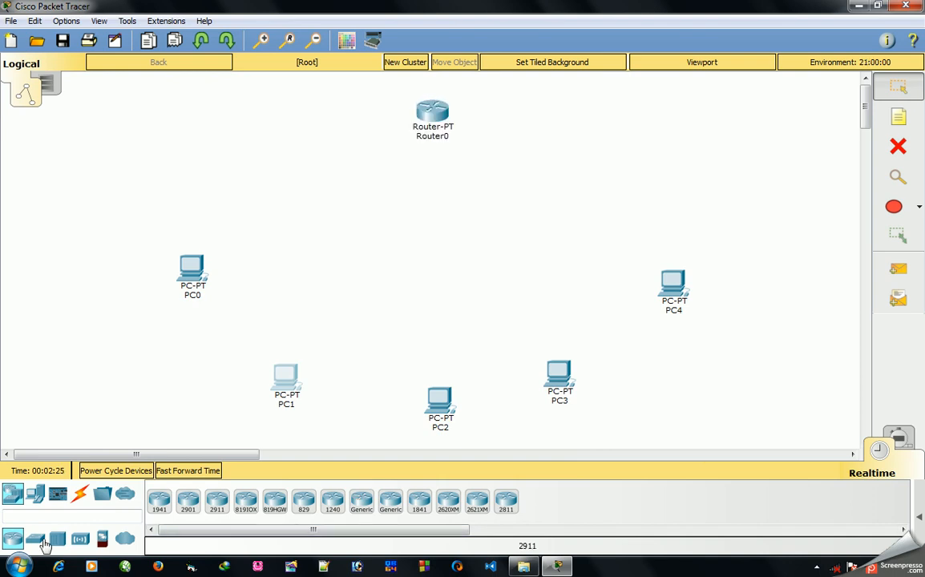
pyautogui.click(35, 536)
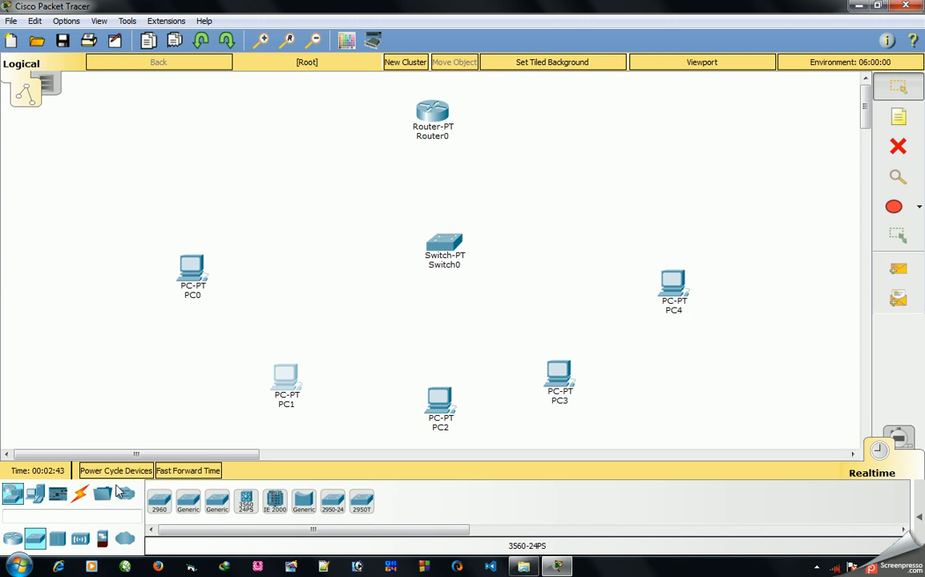
pyautogui.click(79, 495)
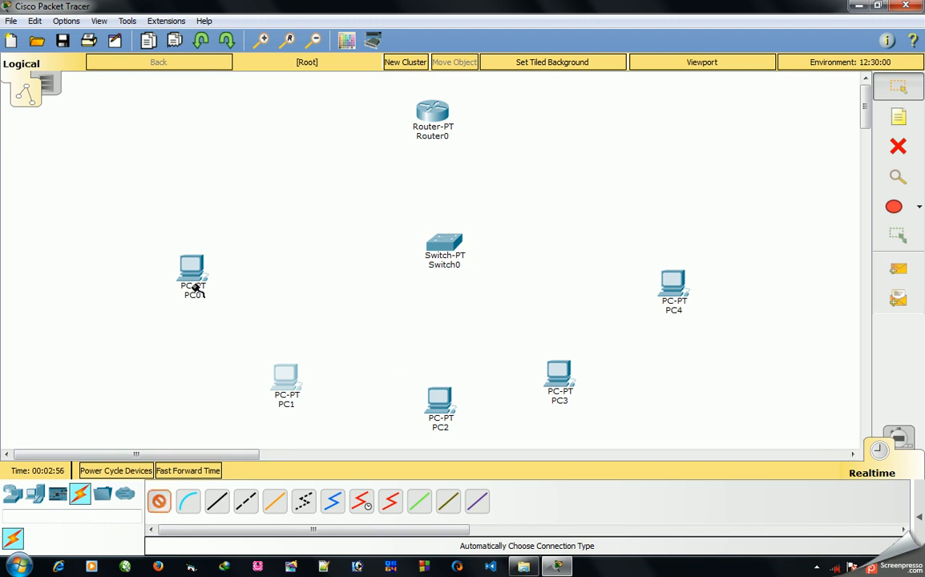
# Auto-cable PC0 through PC3 to Switch0; PC4's link fails with a connection error
pyautogui.moveTo(192, 273); pyautogui.dragTo(444, 249)
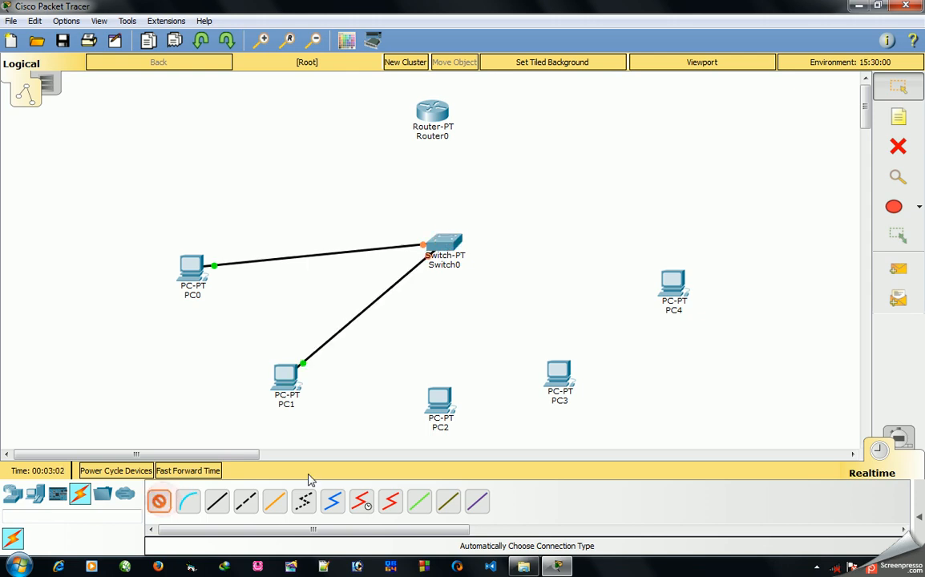
pyautogui.click(438, 399)
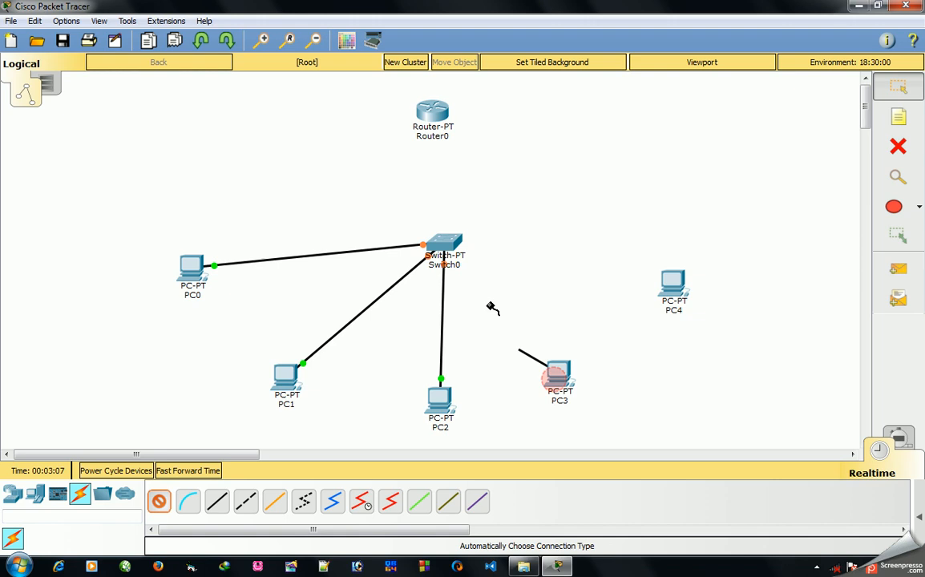
pyautogui.click(557, 373)
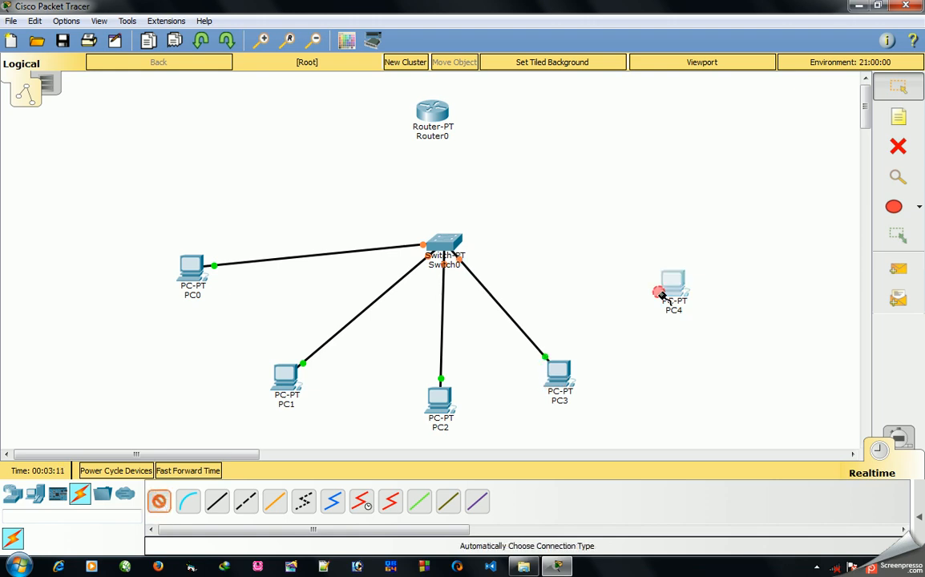
pyautogui.click(674, 290)
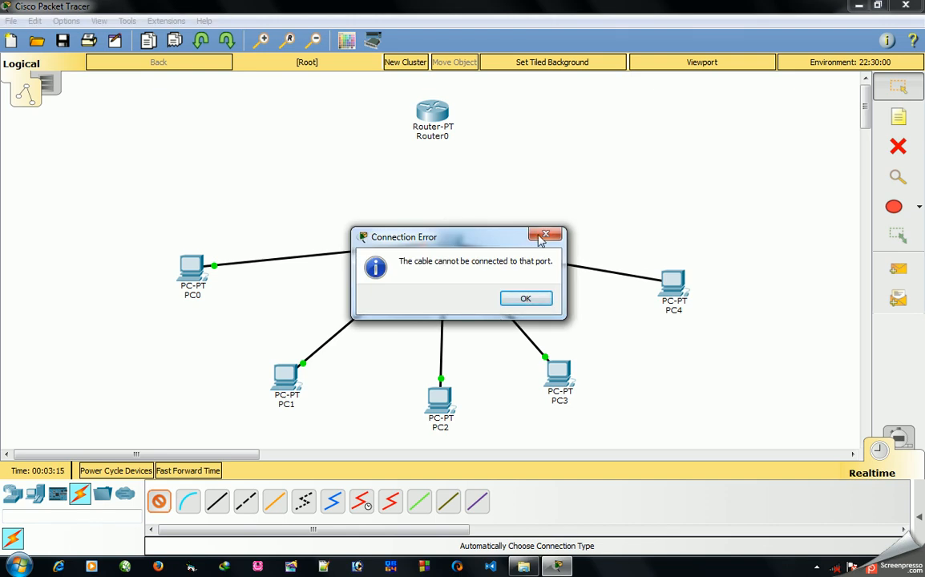
pyautogui.moveTo(546, 235)
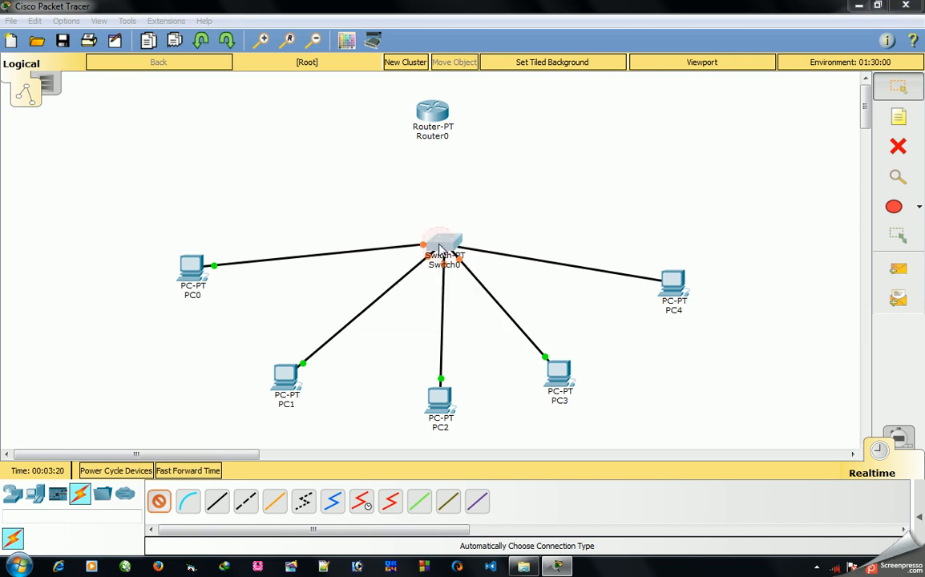
pyautogui.click(441, 240)
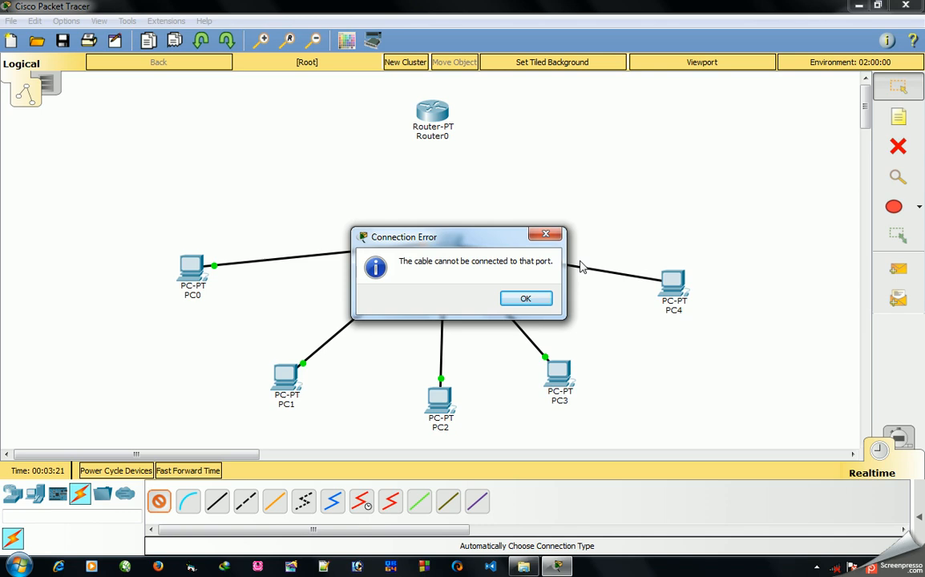
pyautogui.click(525, 299)
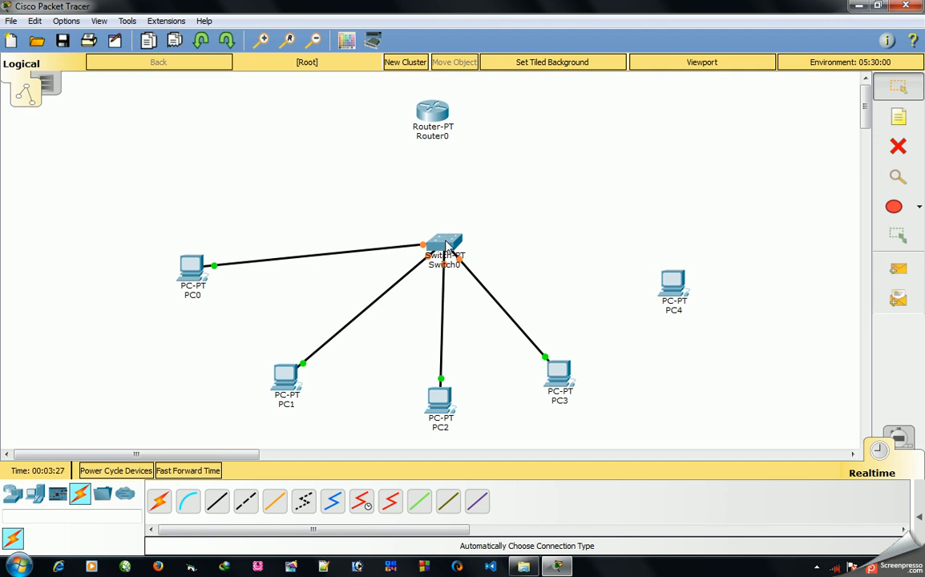
# Inspect Switch0's Physical view and its Fast Ethernet expansion modules
pyautogui.doubleClick(443, 244)
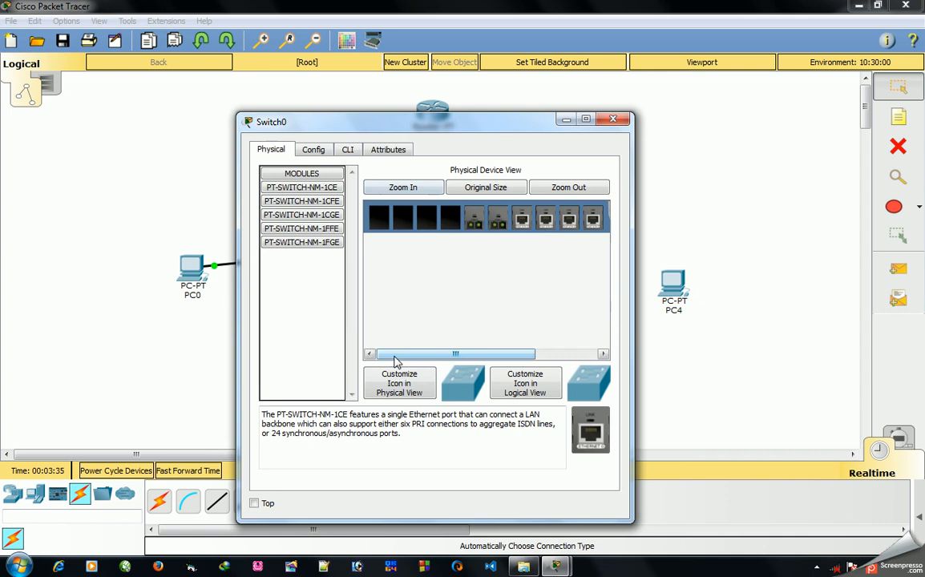
pyautogui.moveTo(455, 354); pyautogui.dragTo(513, 354)
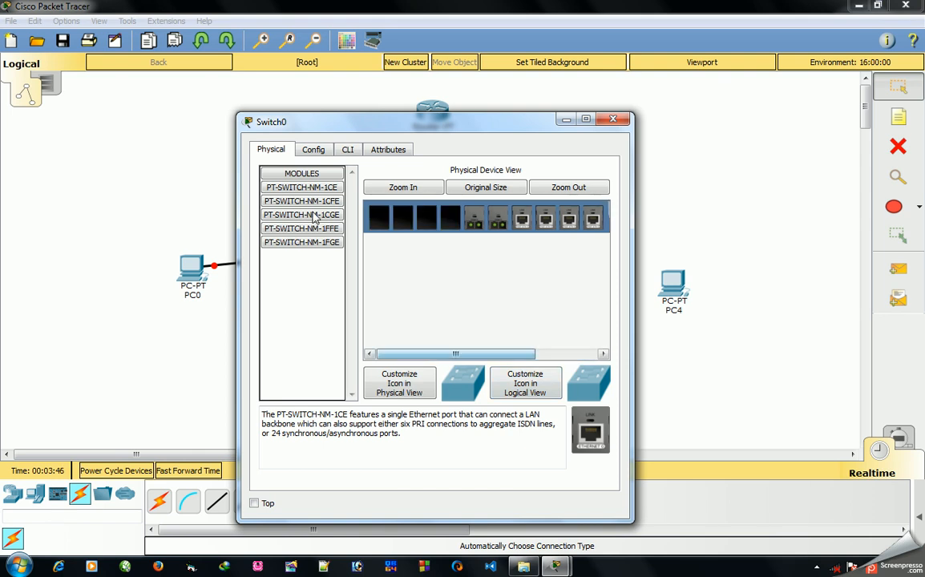
pyautogui.click(302, 200)
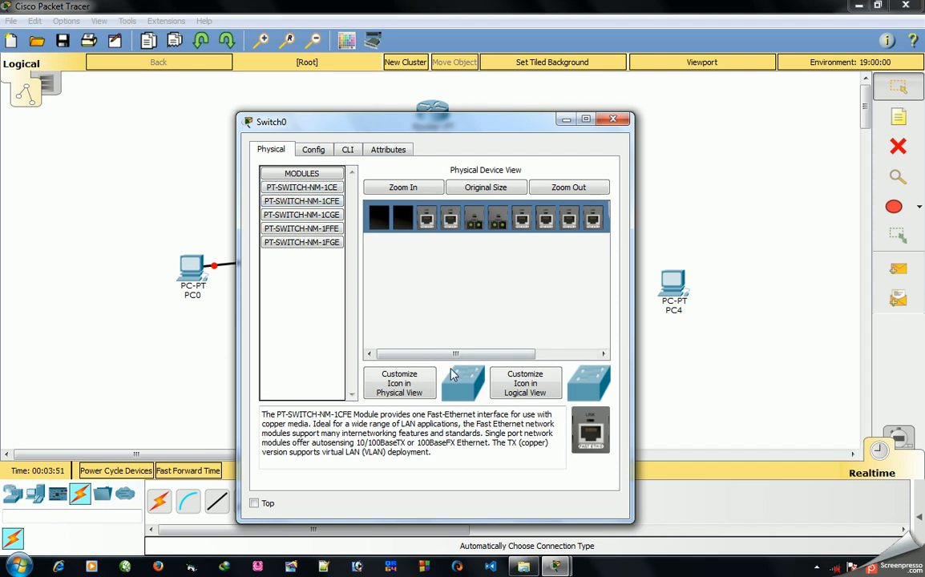
pyautogui.moveTo(453, 353); pyautogui.dragTo(533, 353)
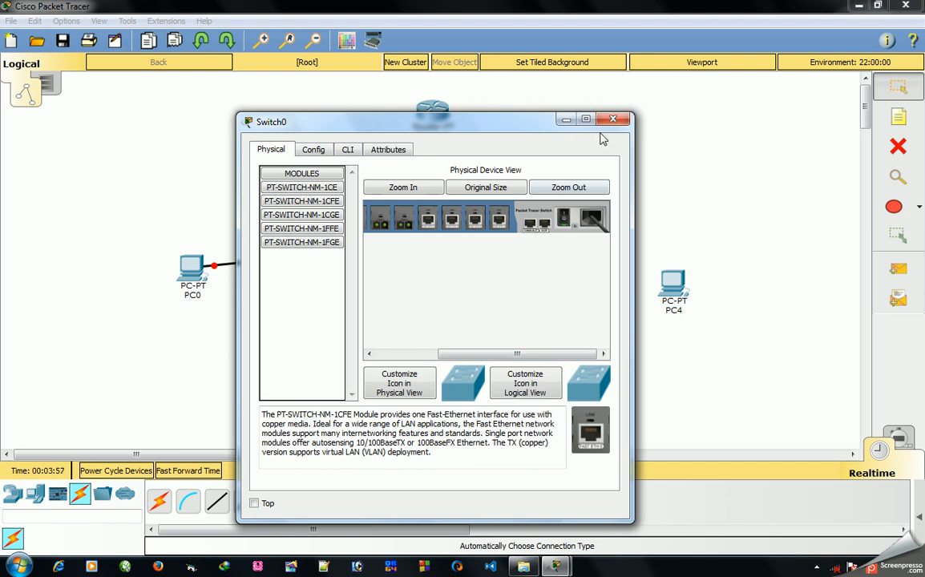
# Close Switch0's hardware window to return to the logical topology
pyautogui.click(613, 119)
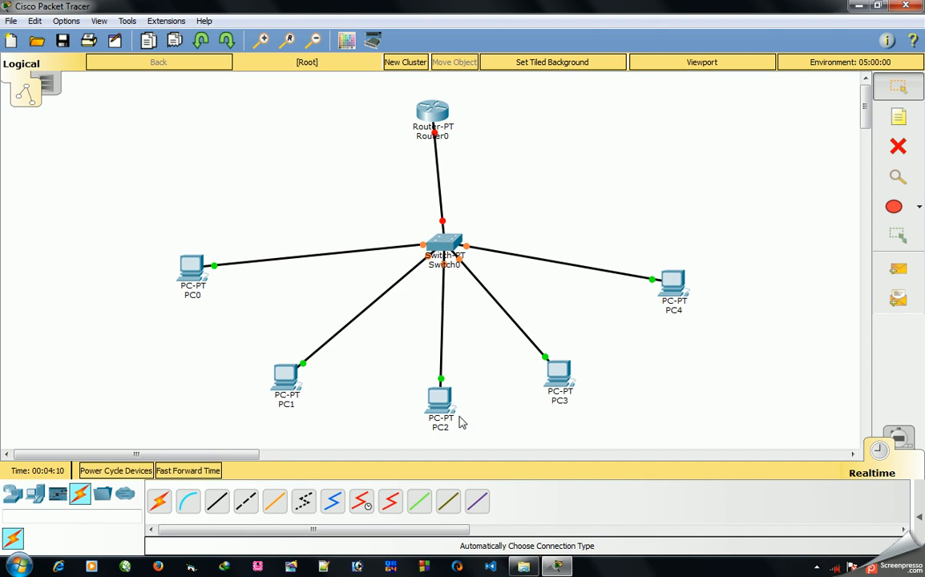
pyautogui.moveTo(223, 369)
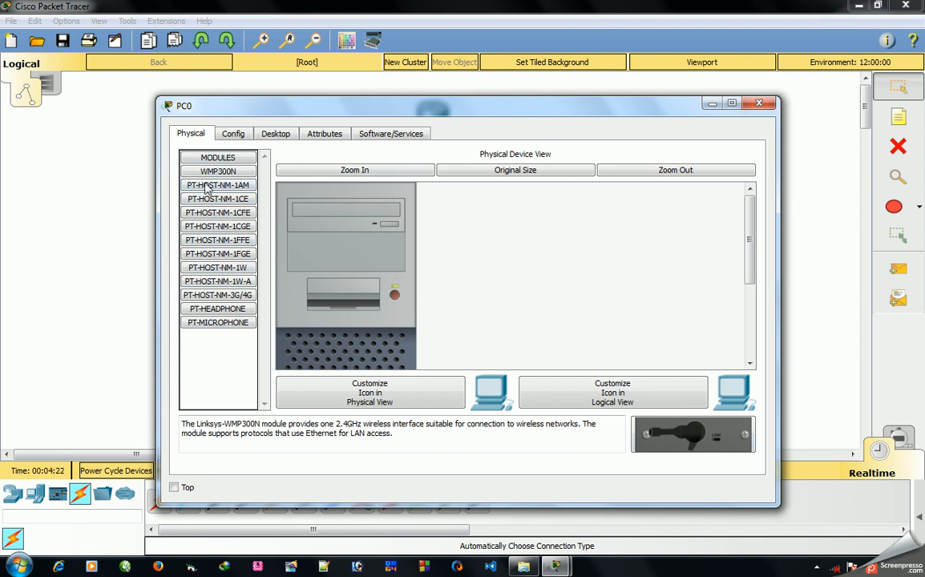
# In PC0's Desktop IP Configuration, enter static IP 192.168.1.1, mask 255.255.255.0, gateway 192.168.1.100
pyautogui.click(275, 133)
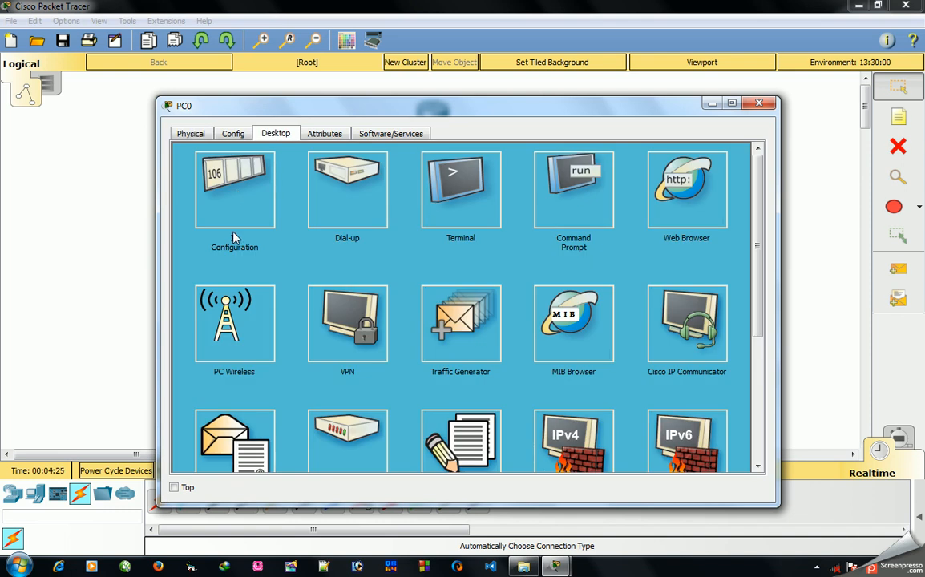
pyautogui.click(234, 190)
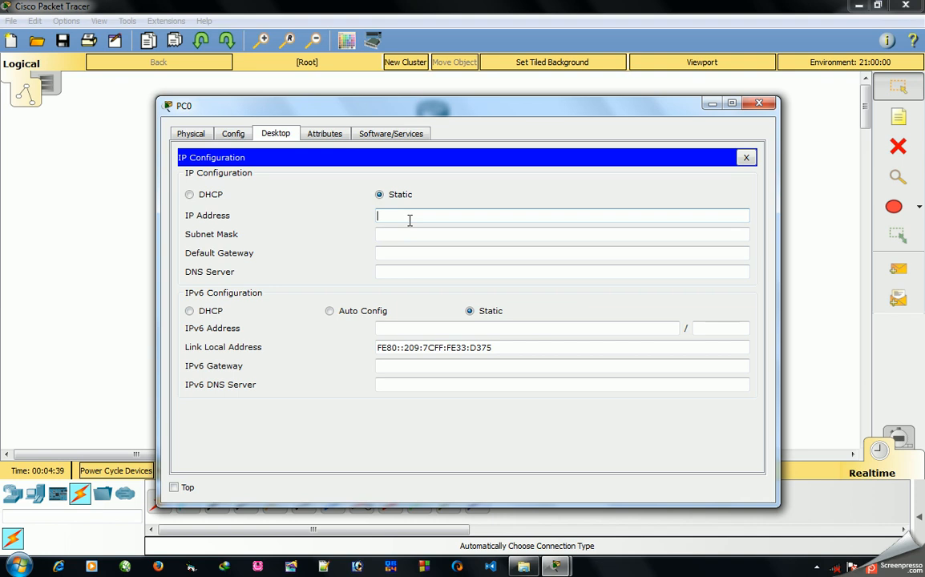
pyautogui.write('192.168.1.1')
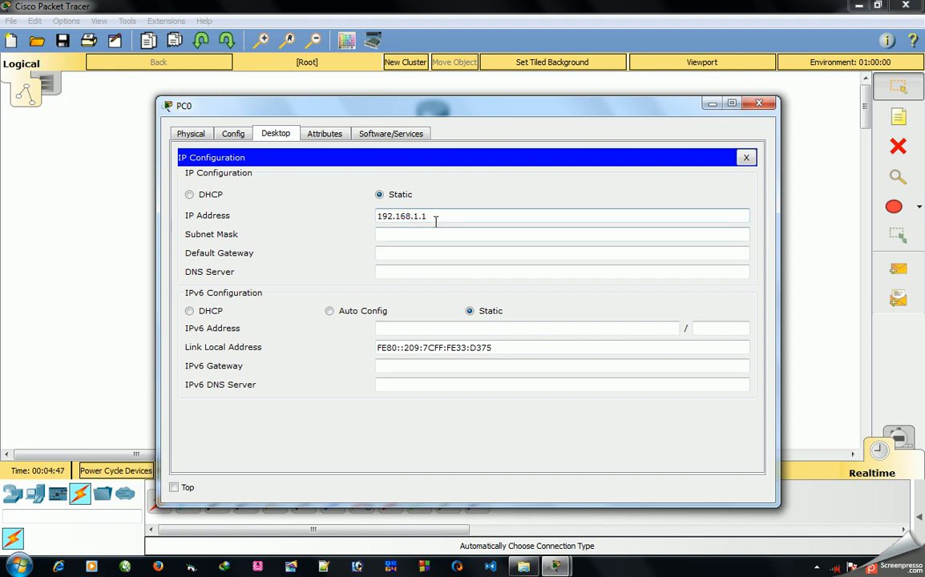
pyautogui.tripleClick(402, 216)
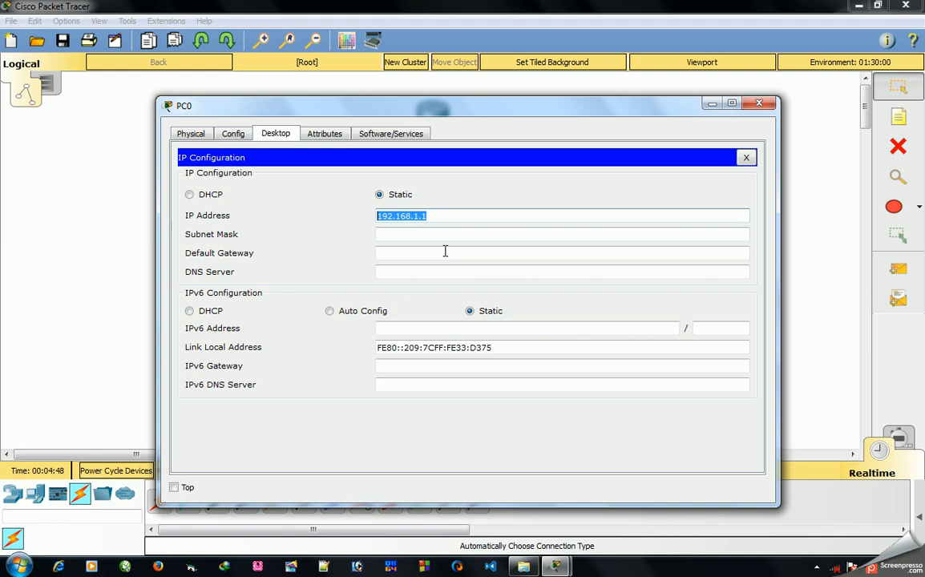
pyautogui.write('192.168.1.100')
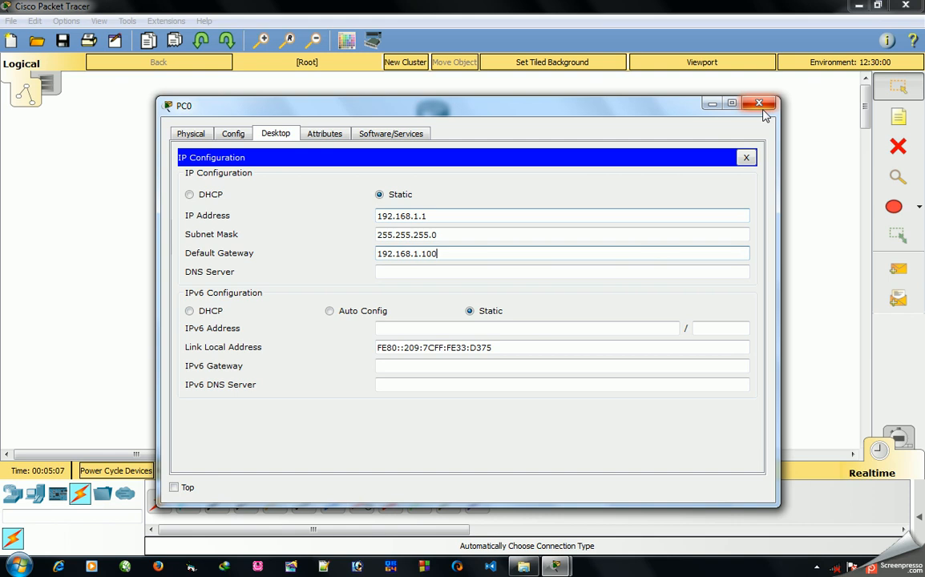
# Switch to PC1 and enter IP 192.168.1.2, mask 255.255.255.0, gateway 192.168.1.100
pyautogui.click(763, 103)
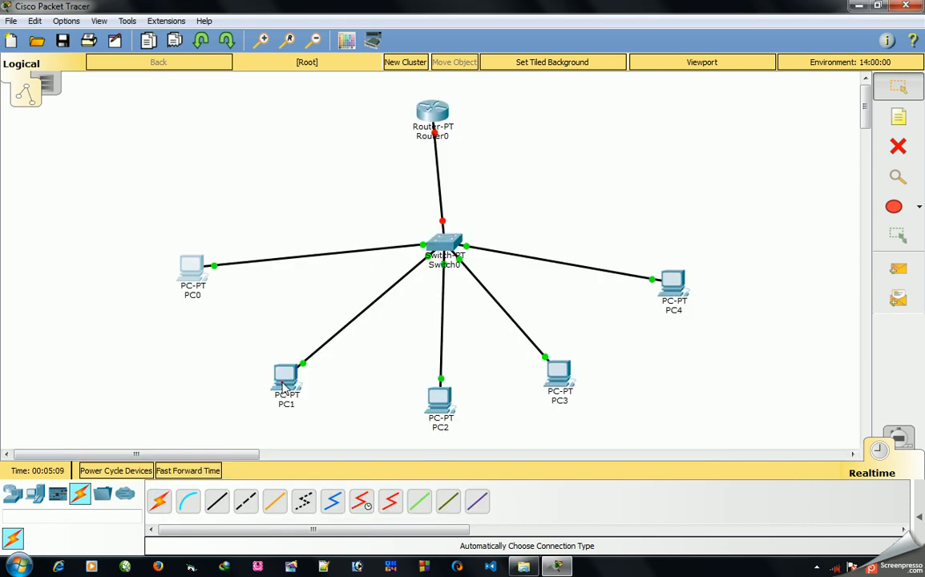
pyautogui.click(286, 379)
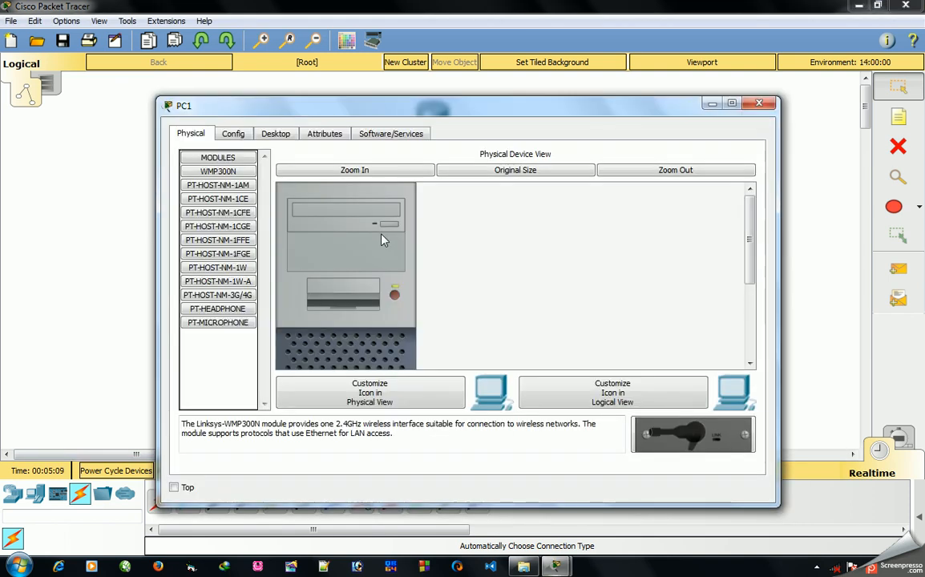
pyautogui.click(275, 134)
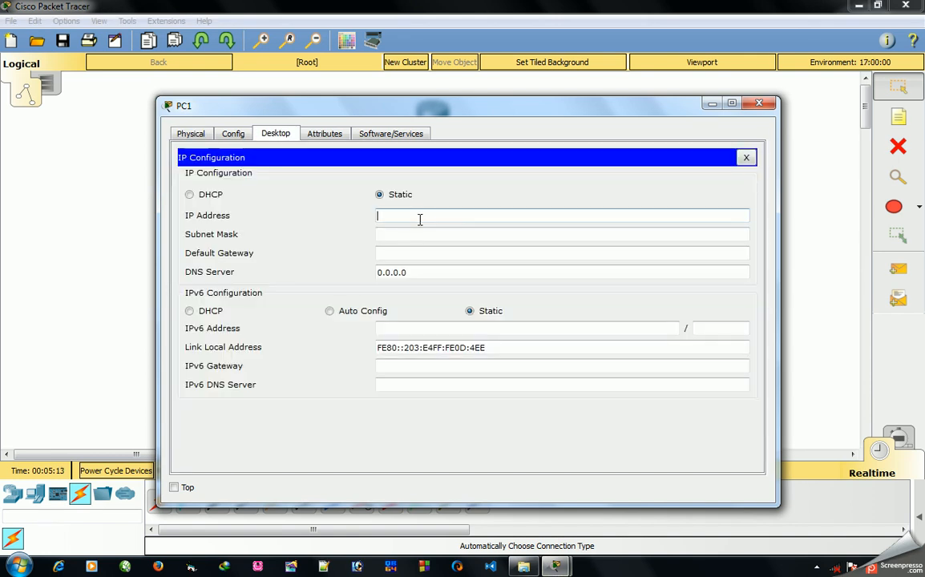
pyautogui.write('192.168.1.2')
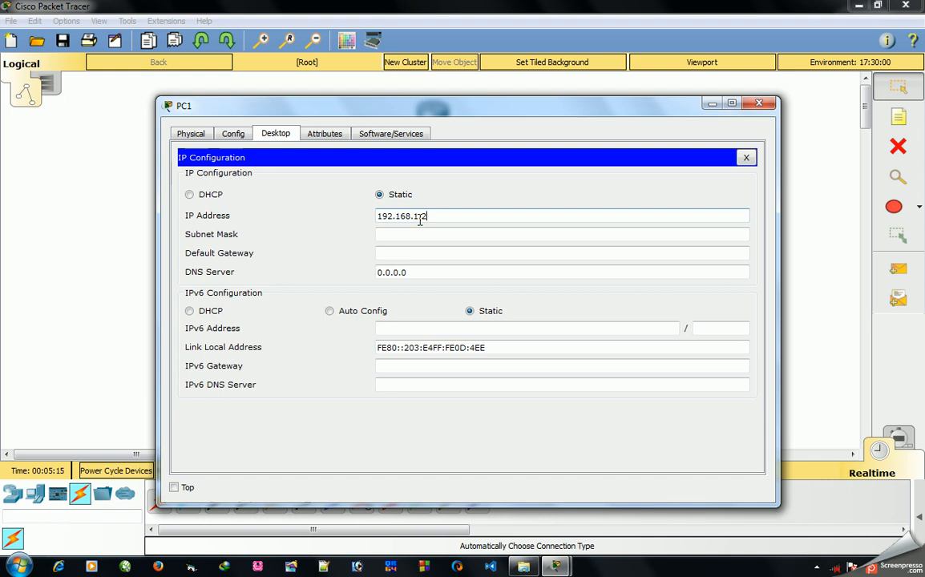
pyautogui.click(562, 253)
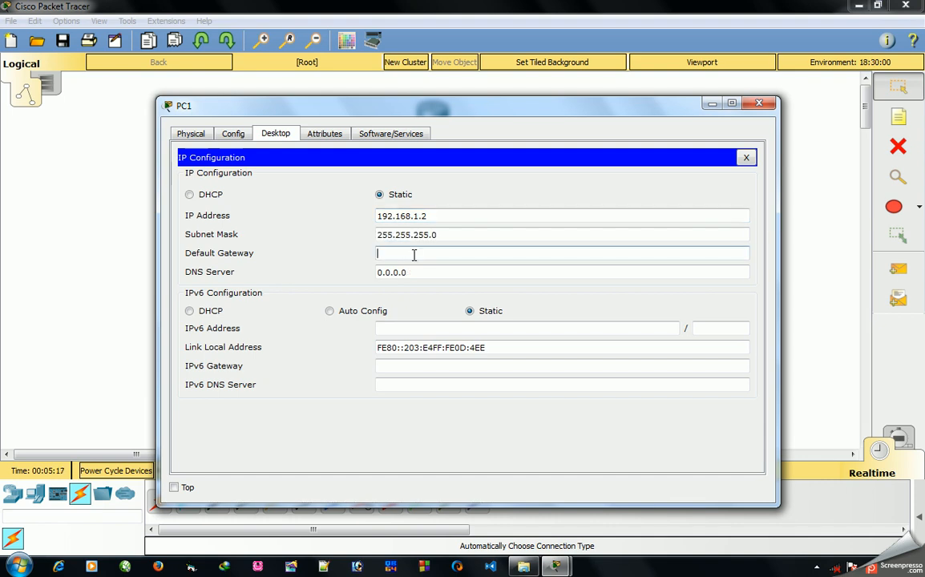
pyautogui.write('192.168.1.100')
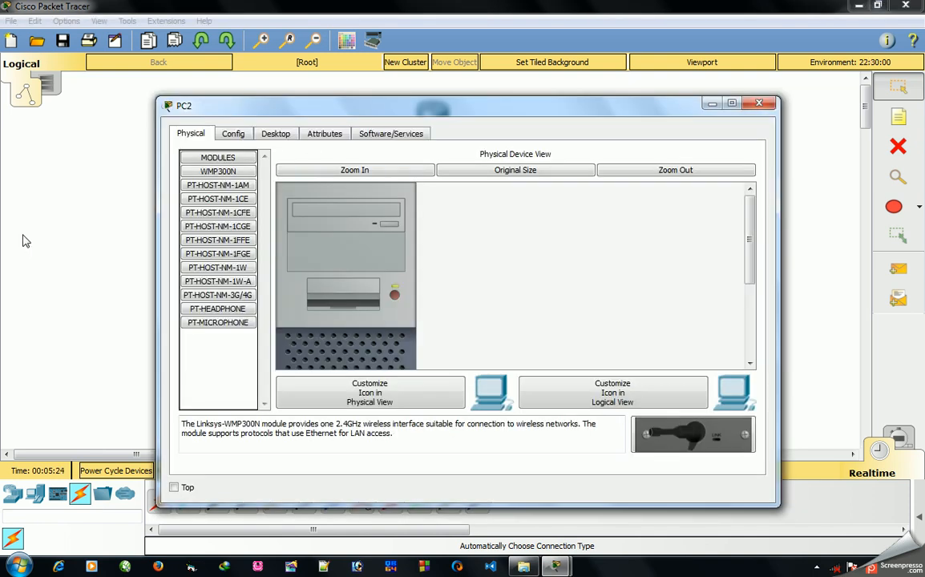
# In PC2's IP Configuration, enter IP 192.168.1.3 and gateway 192.168.1.100
pyautogui.click(275, 133)
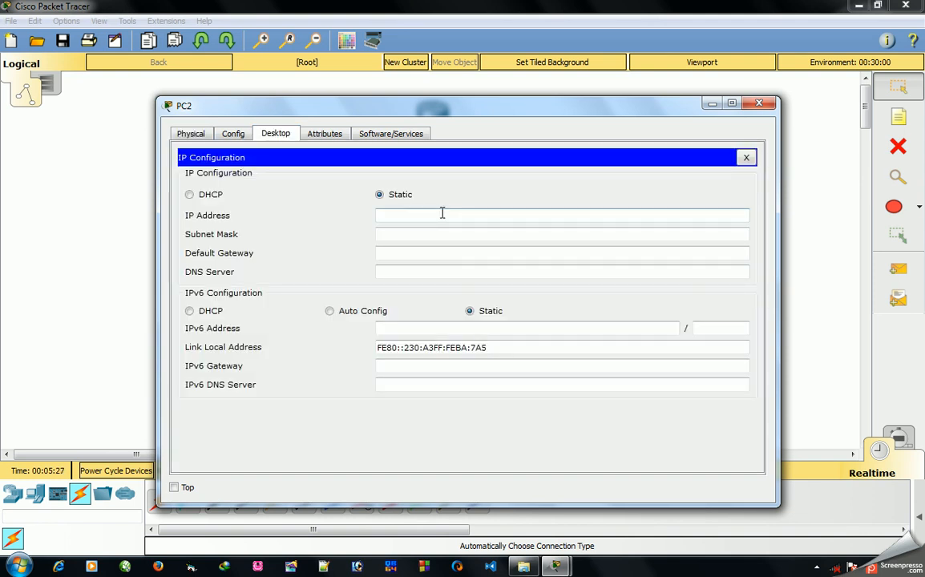
pyautogui.write('192.168.1.3')
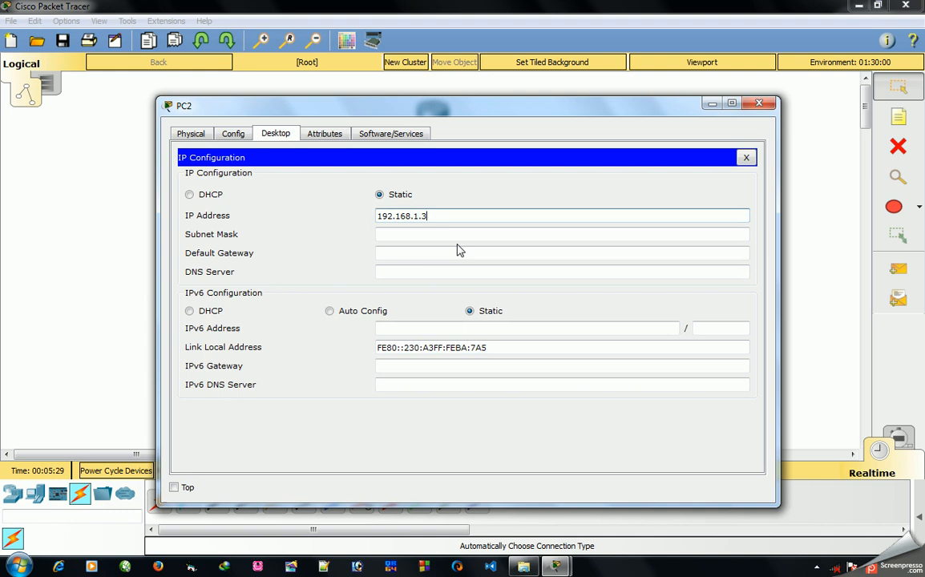
pyautogui.click(561, 253)
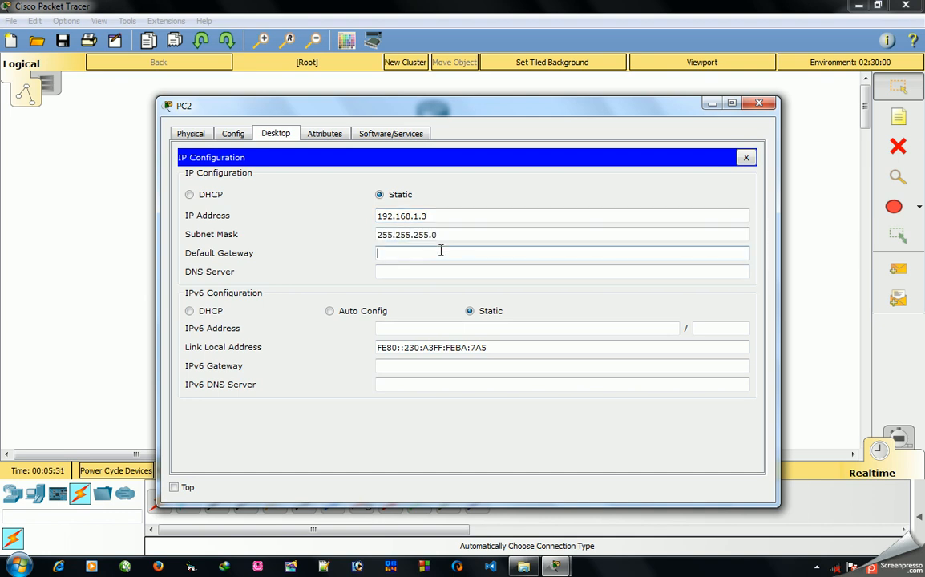
pyautogui.write('192.168.1.100')
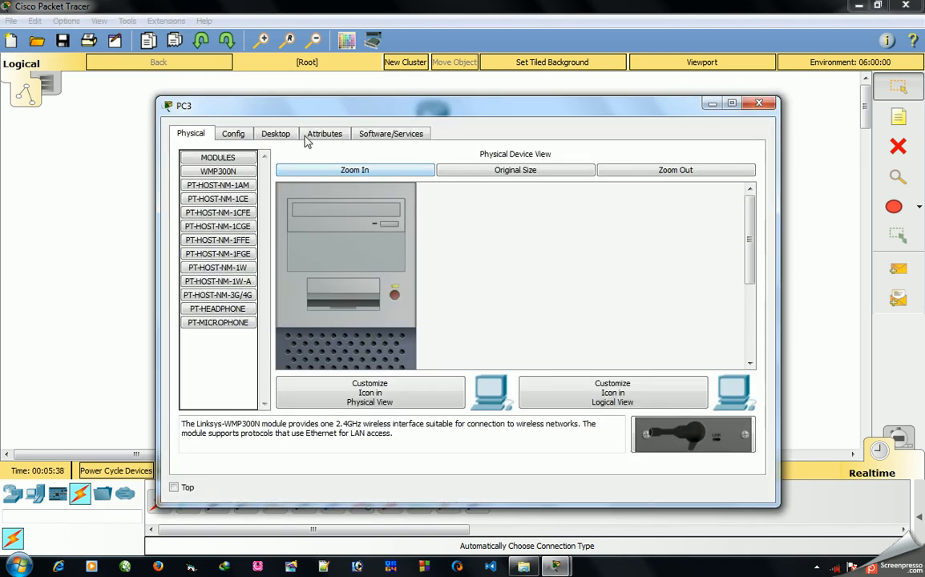
# Enter PC3's static IP 192.168.1.4 with mask 255.255.255.0, then close its window
pyautogui.click(275, 133)
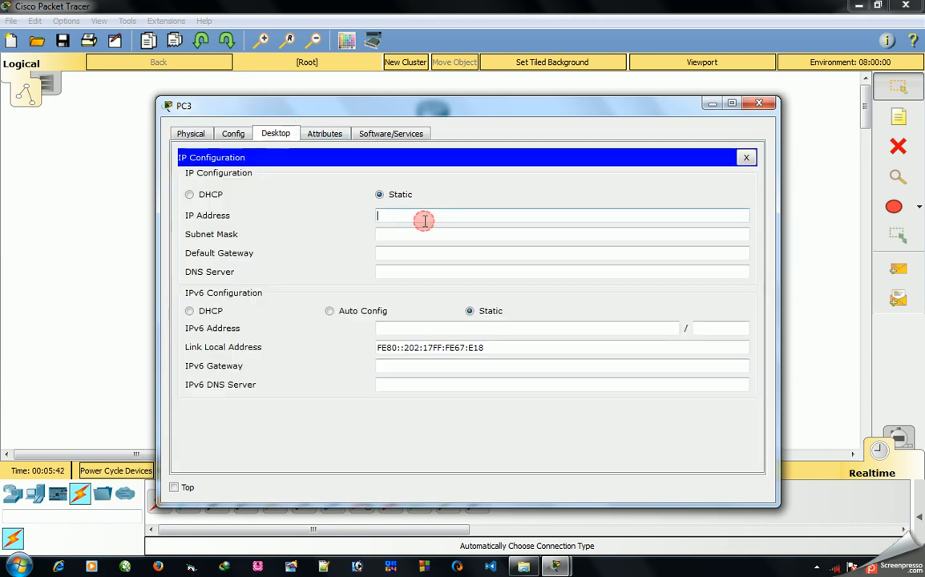
pyautogui.write('192.168.1.100')
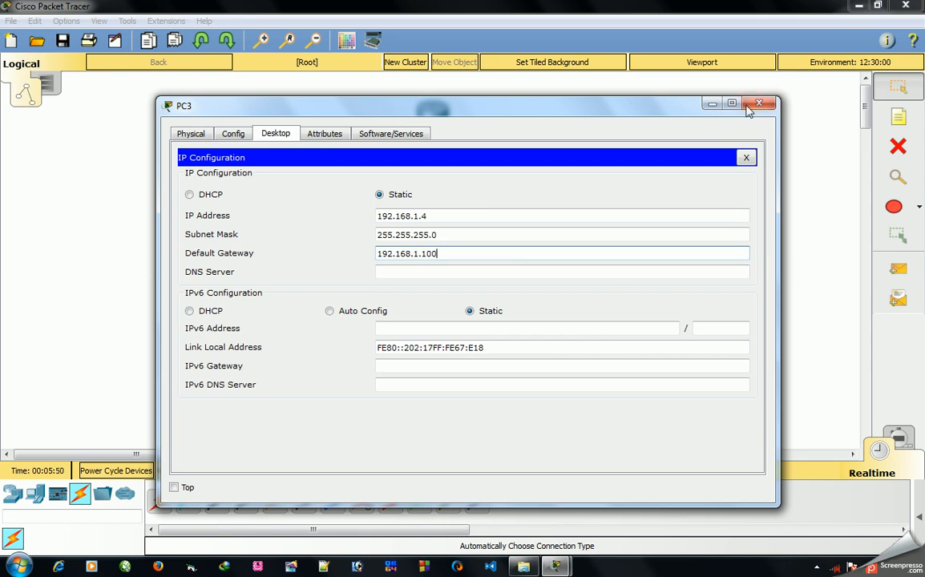
pyautogui.click(761, 104)
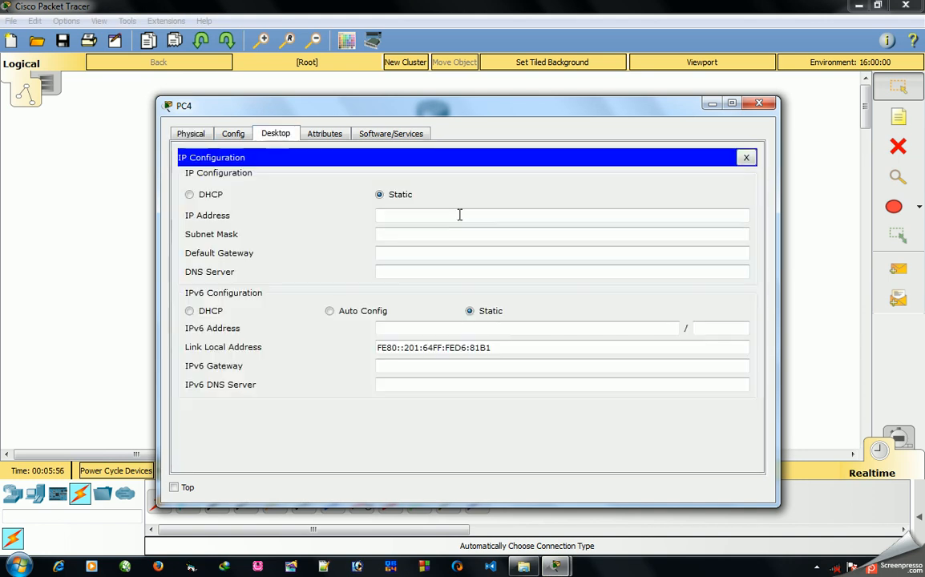
# Enter PC4's static IP 192.168.1.5 and close its settings window
pyautogui.write('192.168.1.100')
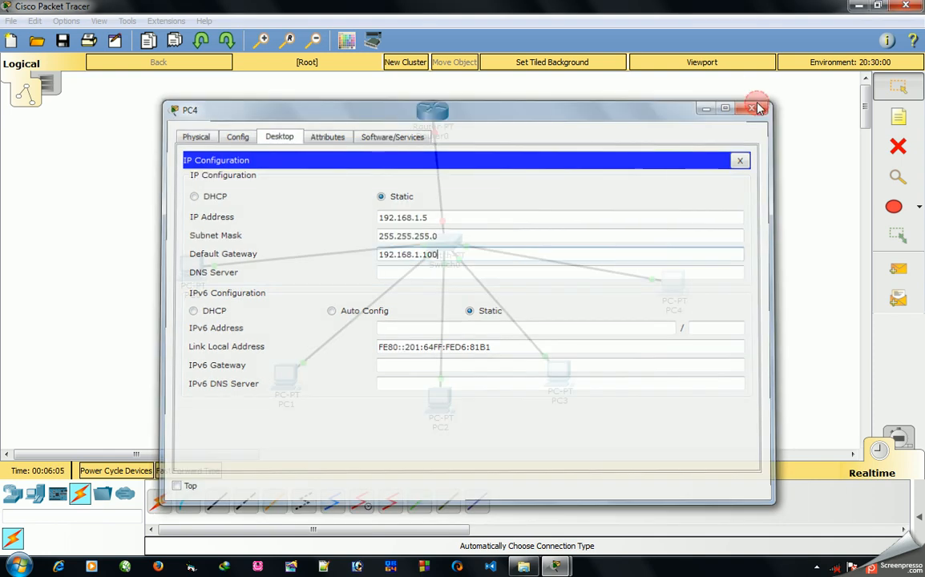
pyautogui.click(760, 109)
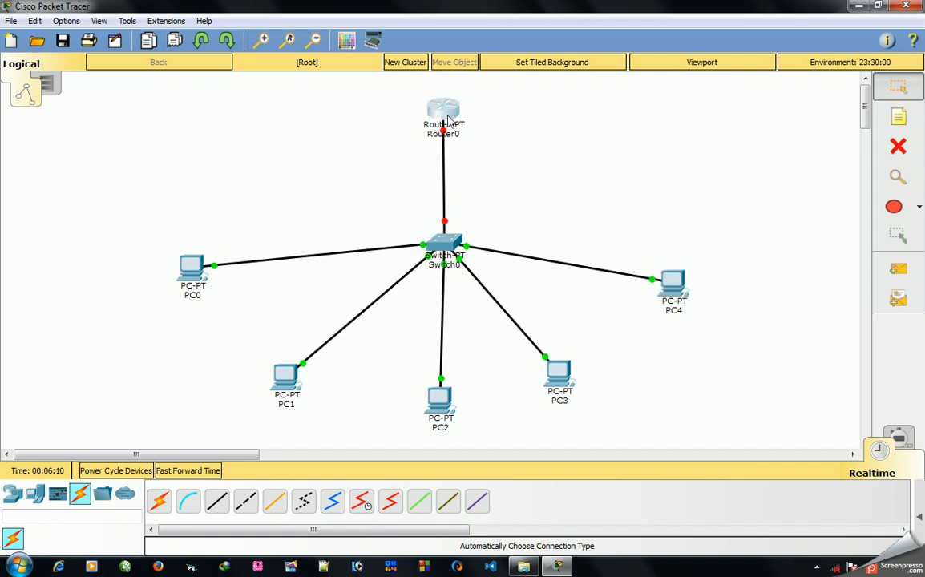
# Give Router0's FastEthernet0/0 IP 192.168.1.100, mask 255.255.255.0, and turn the port on
pyautogui.doubleClick(441, 110)
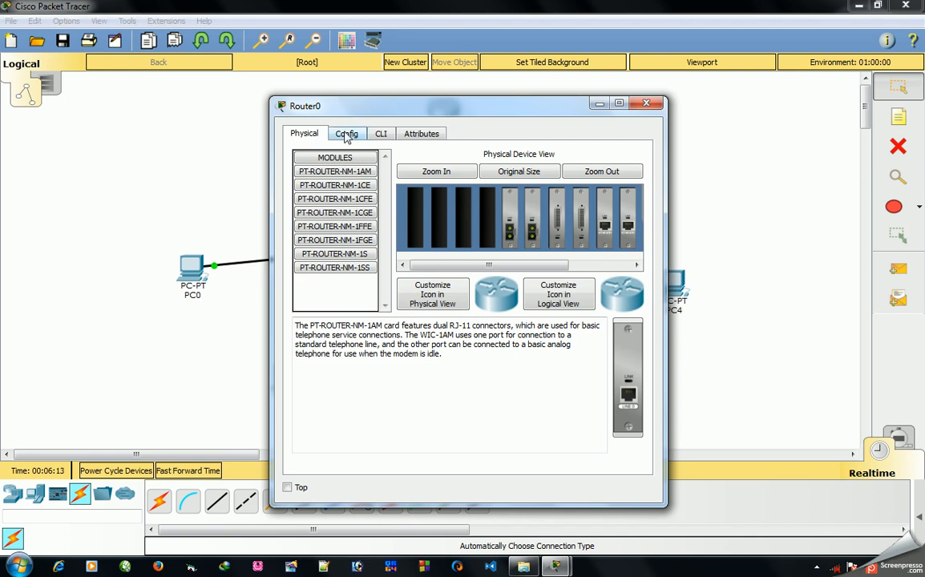
pyautogui.click(346, 133)
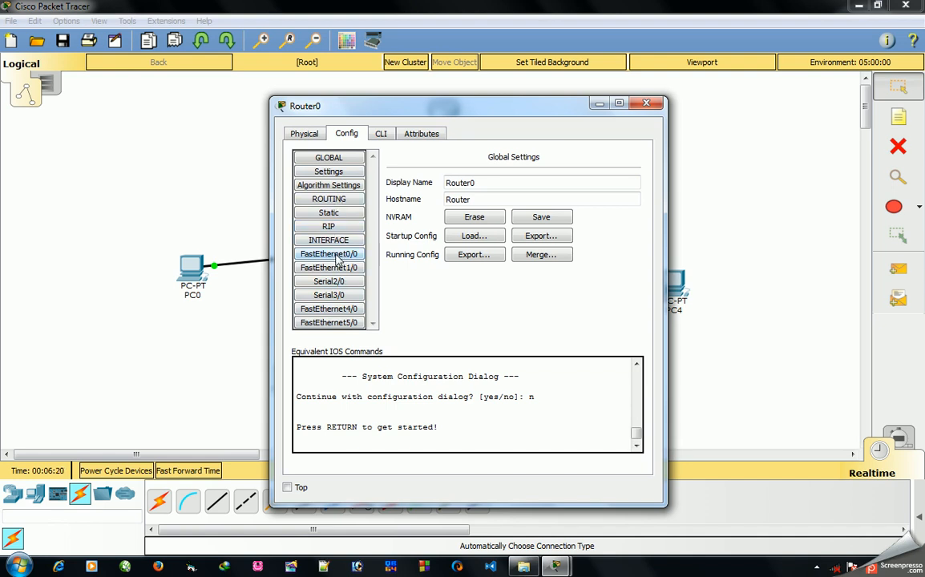
pyautogui.click(328, 254)
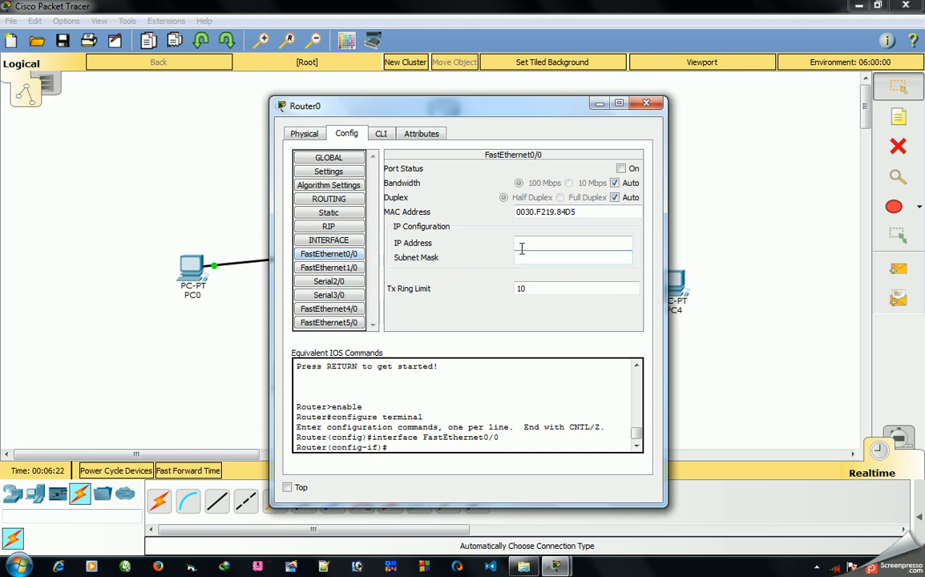
pyautogui.write('192.168.1.100')
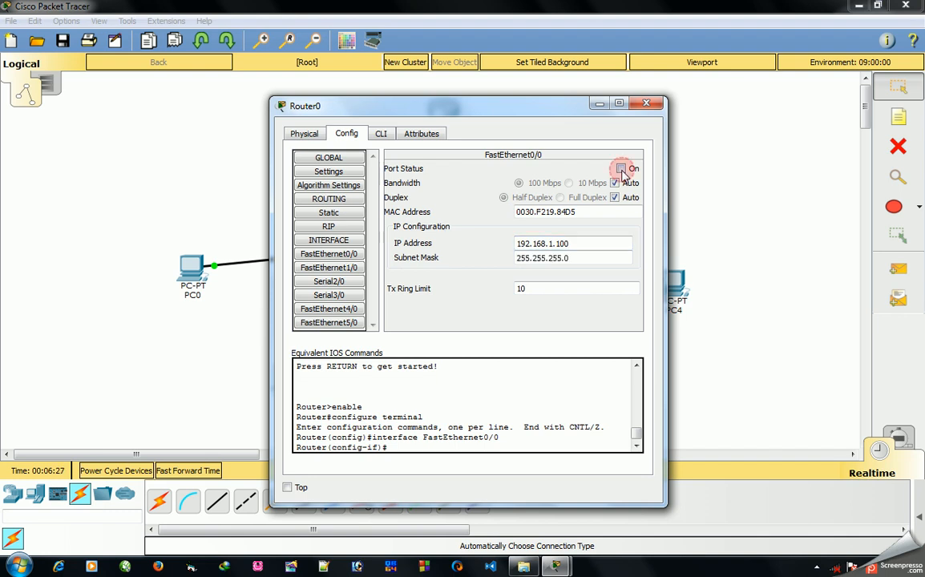
pyautogui.click(620, 169)
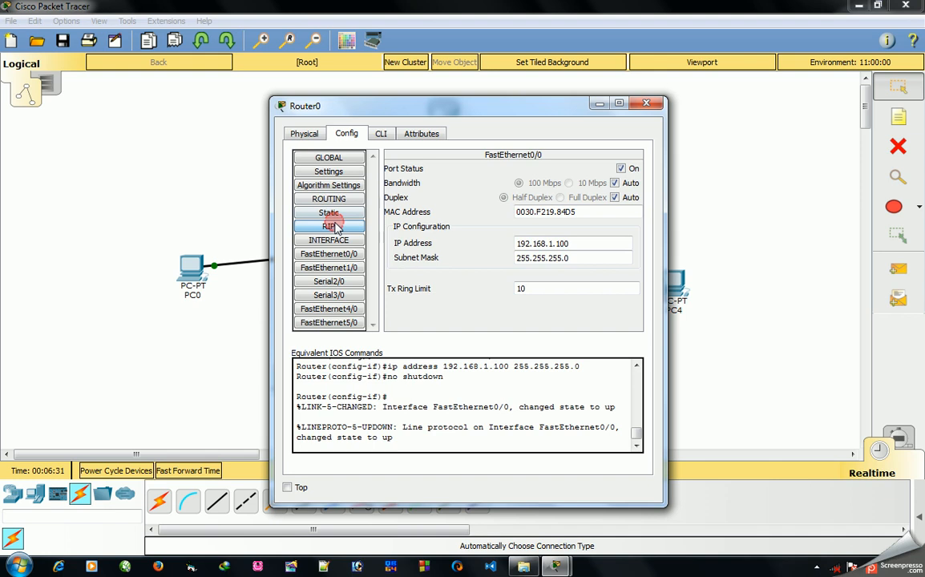
# Add 192.168.1.100 as a RIP network on Router0, then close its window
pyautogui.click(329, 226)
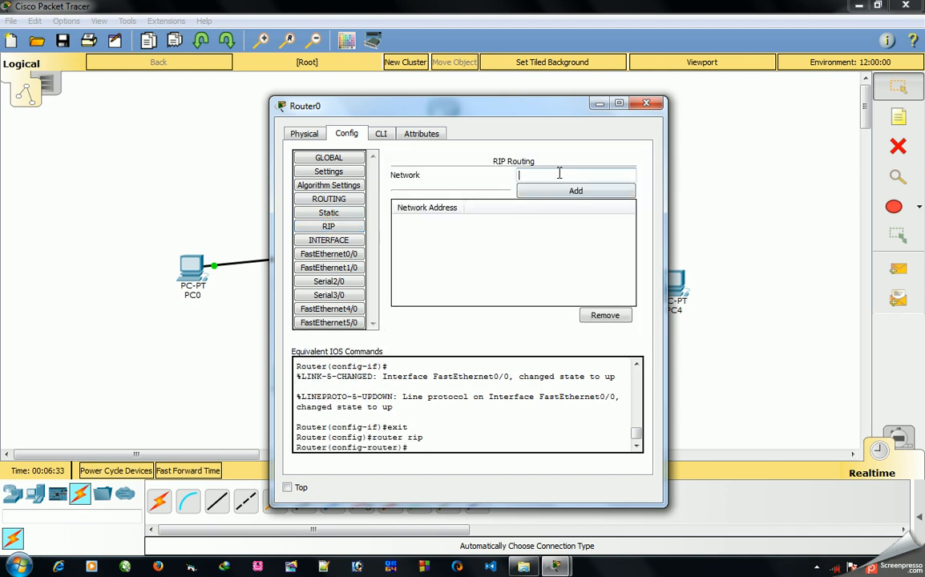
pyautogui.write('192.168.1.100')
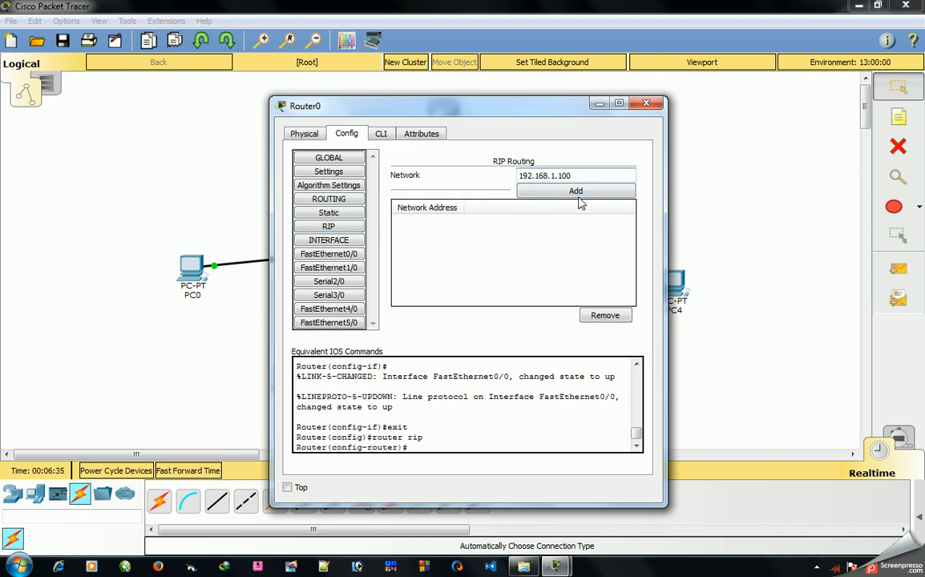
pyautogui.click(575, 191)
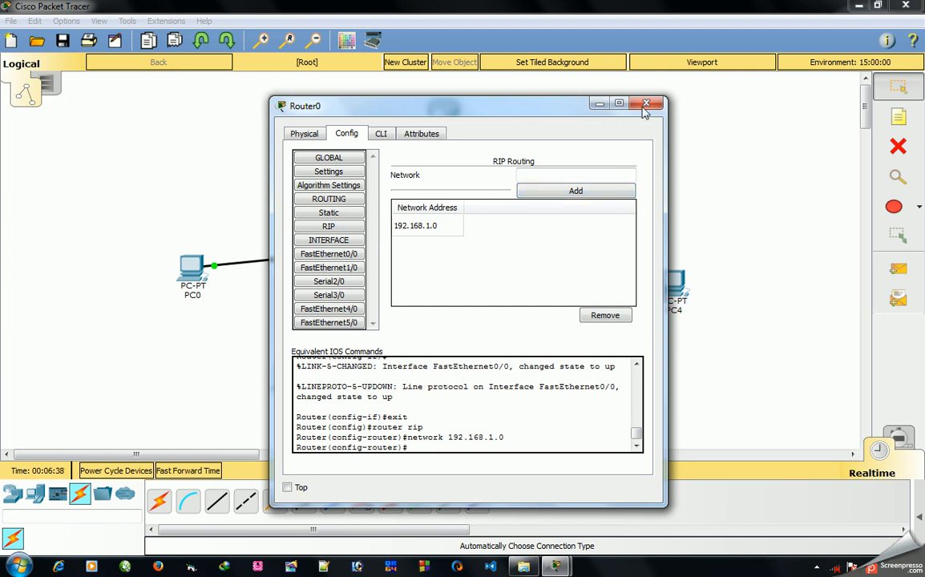
pyautogui.click(645, 103)
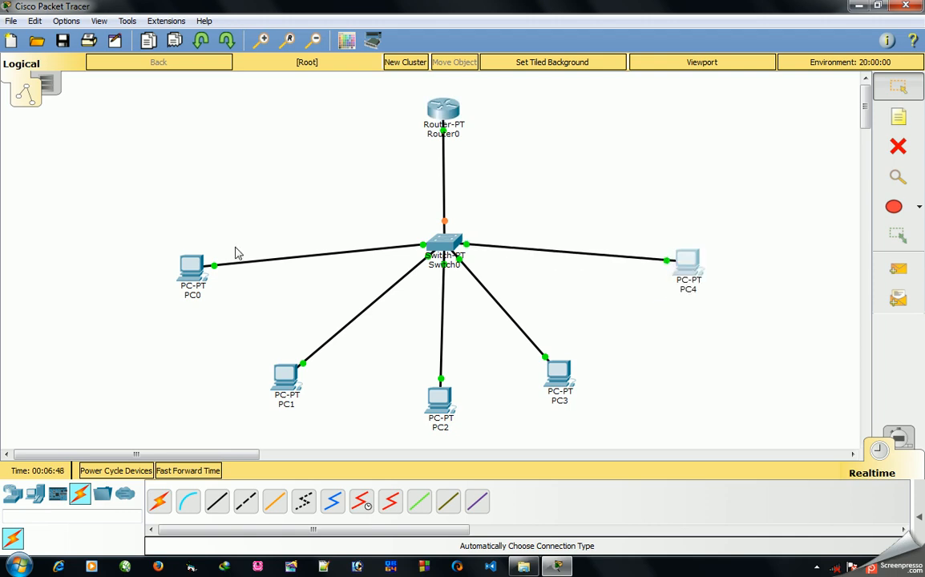
# Drag the PCs into a tidier star around the switch and bring up PC0
pyautogui.moveTo(191, 269); pyautogui.dragTo(212, 253)
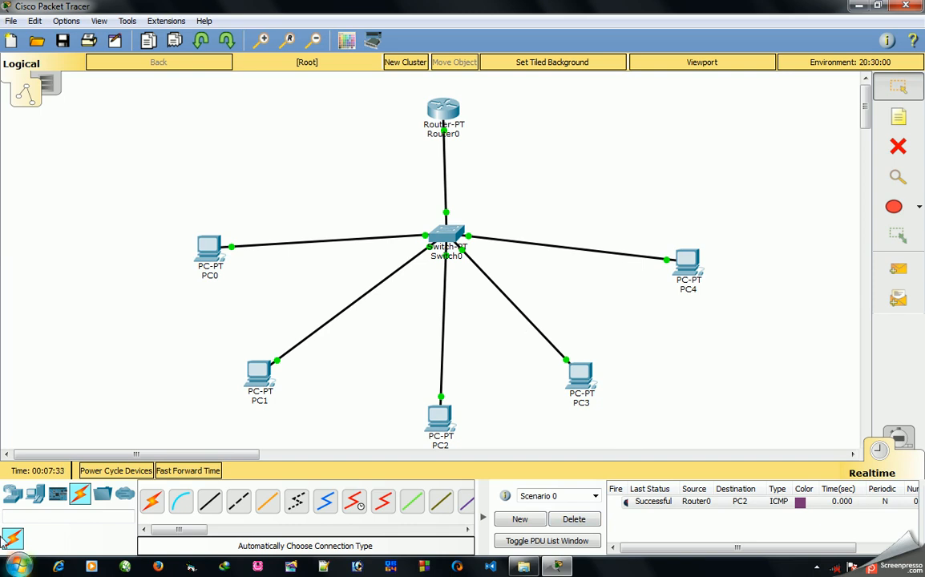
pyautogui.moveTo(856, 211)
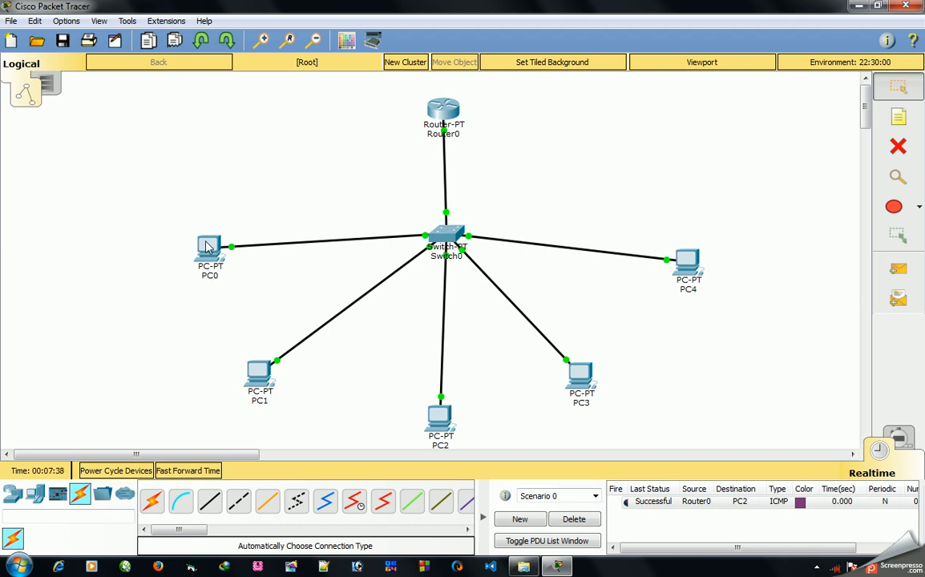
pyautogui.click(209, 249)
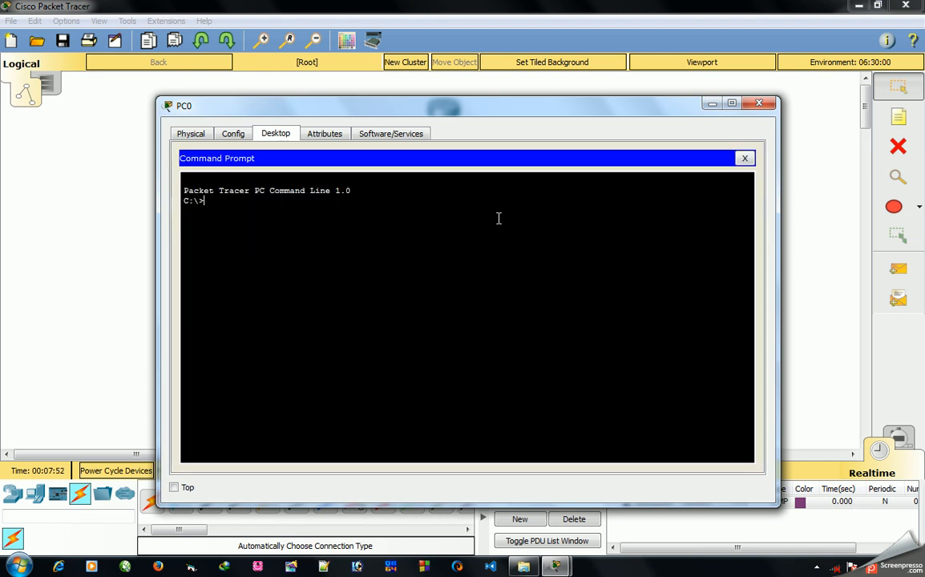
# From PC0's command prompt, ping PC4 at 192.168.1.5
pyautogui.write('ping')
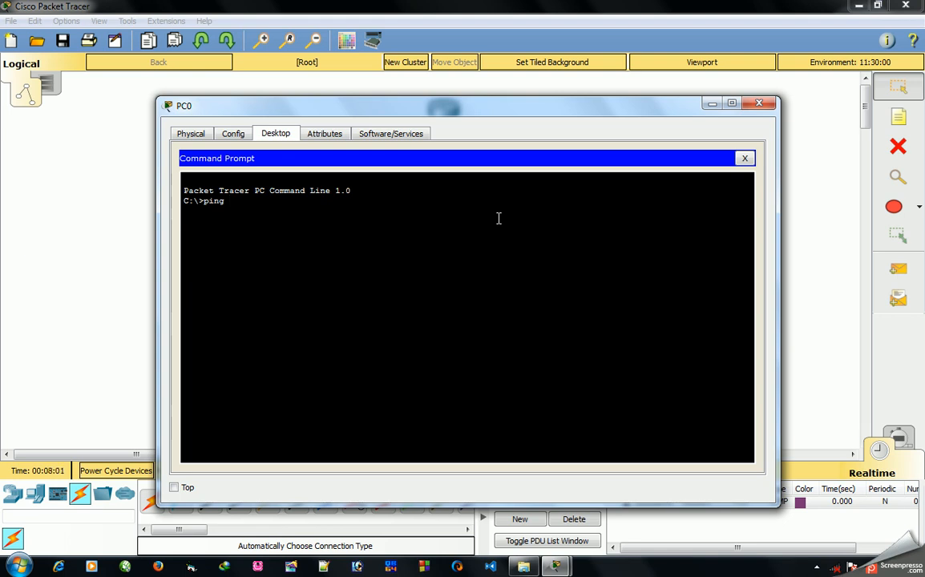
pyautogui.write('" "')
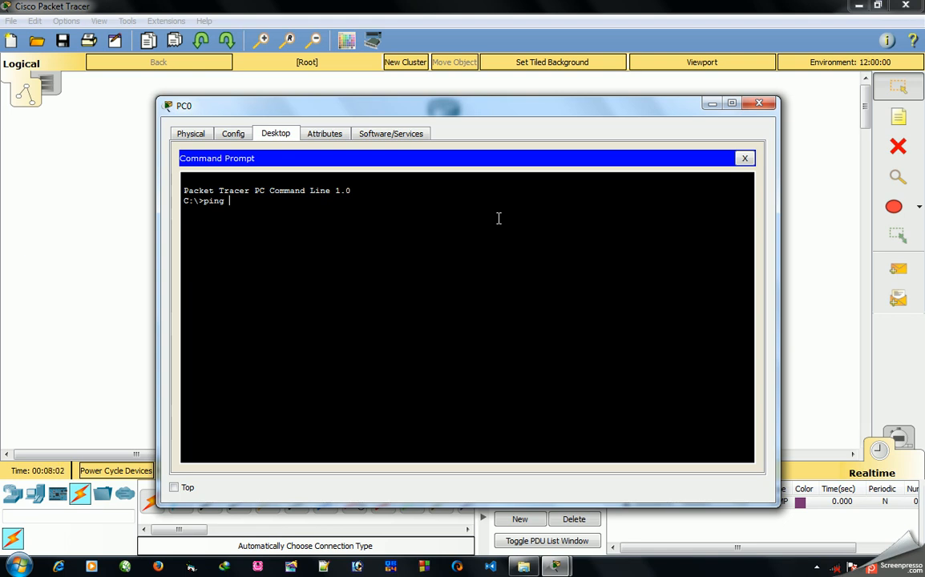
pyautogui.write('192.168')
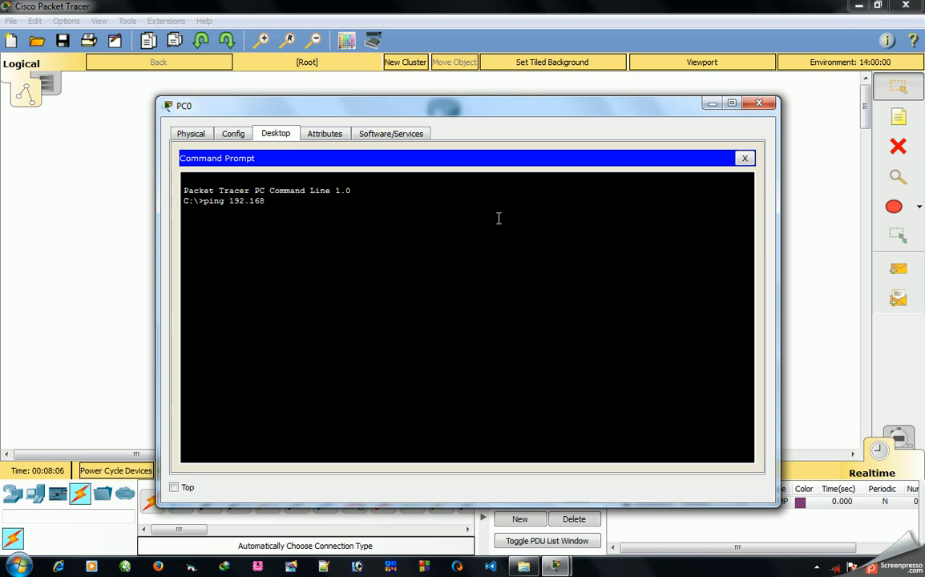
pyautogui.write('.1.')
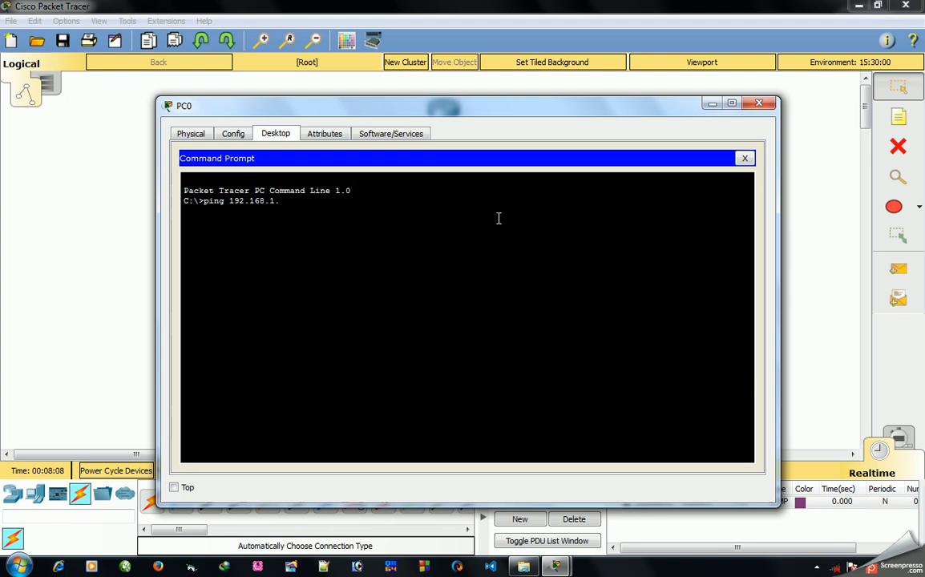
pyautogui.write('5')
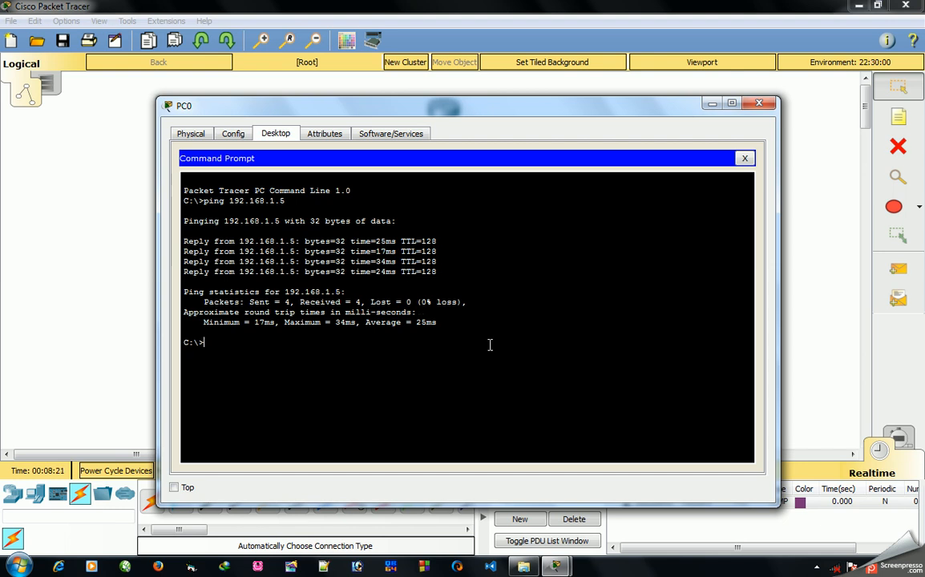
pyautogui.write('ping')
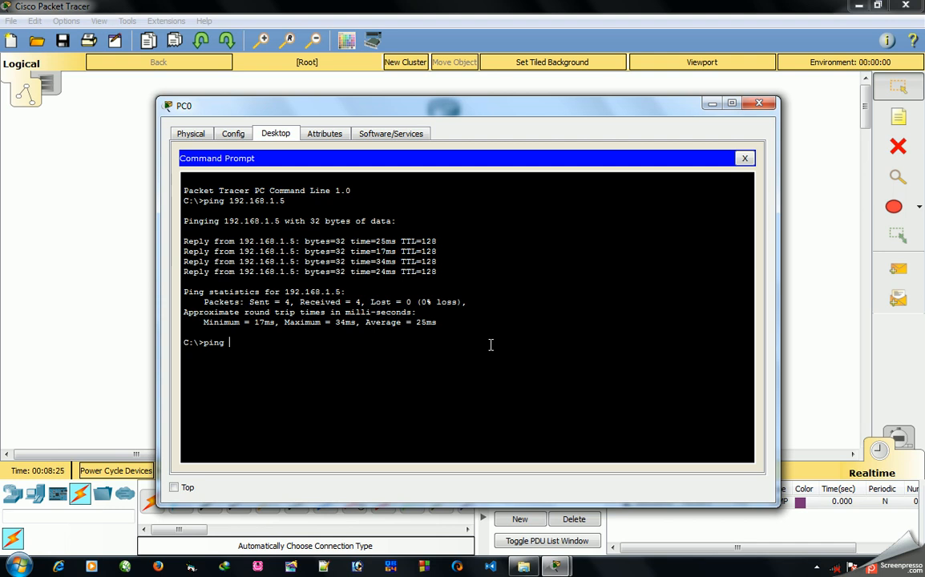
# Ping 192.168.1.4 from PC0's command prompt
pyautogui.write('192')
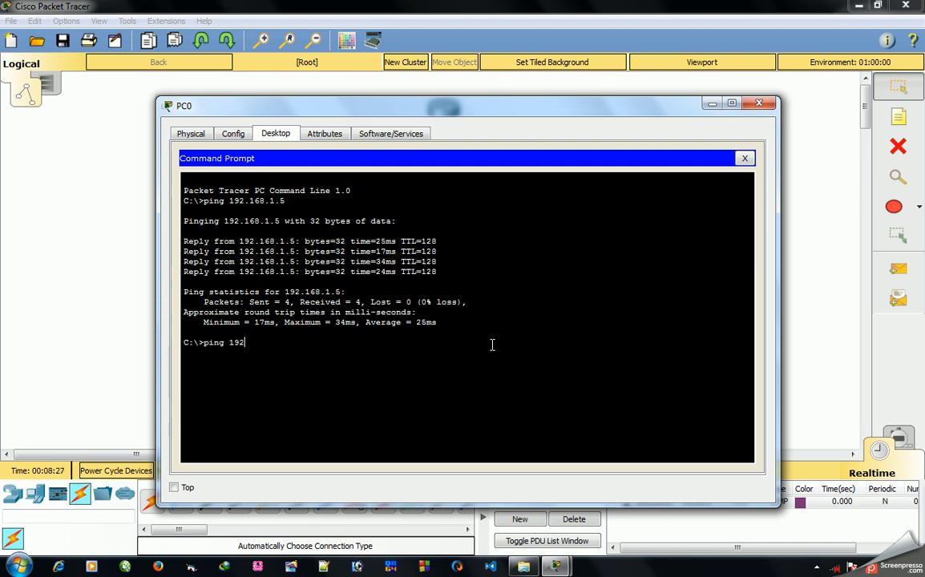
pyautogui.write('.168')
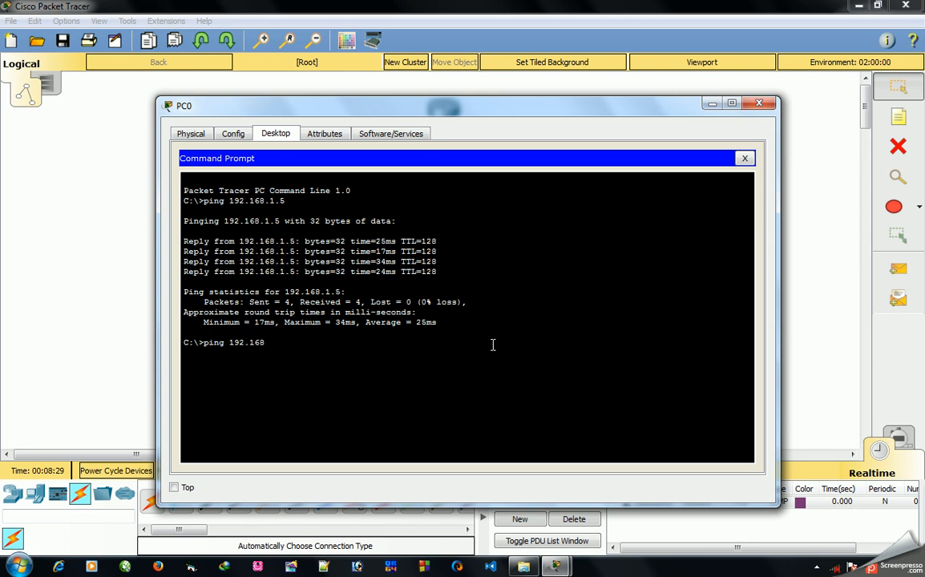
pyautogui.write('.1.')
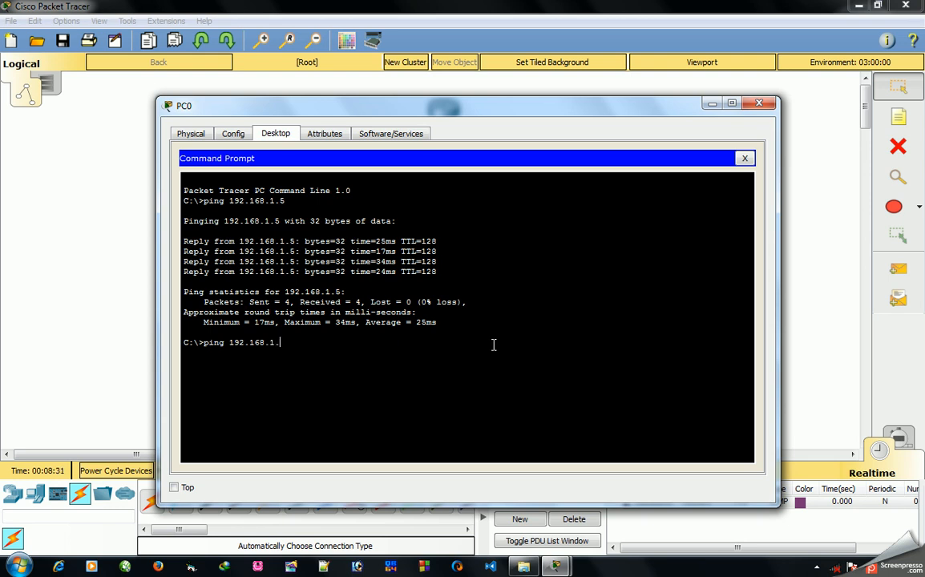
pyautogui.write('4')
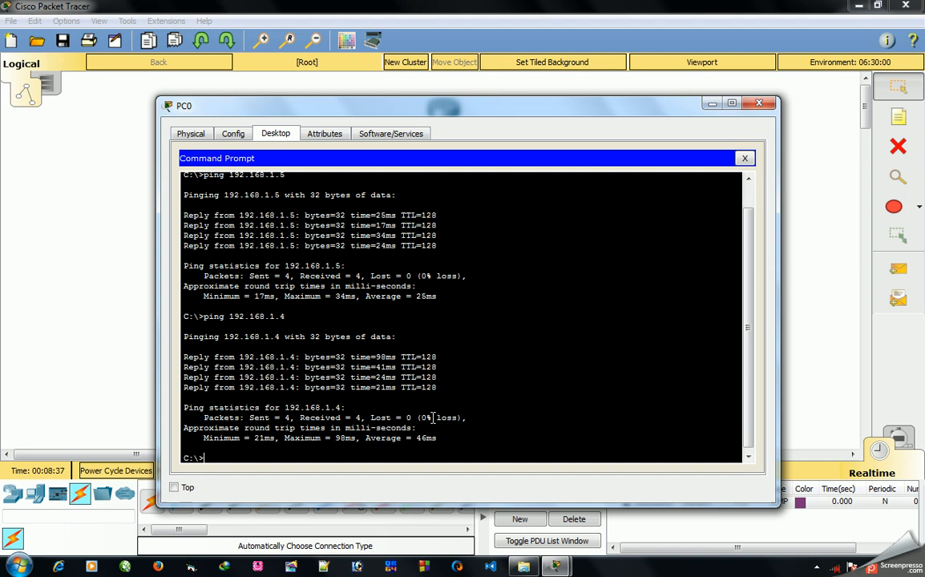
# Ping 192.168.1.3 from PC0's command prompt
pyautogui.write('ping')
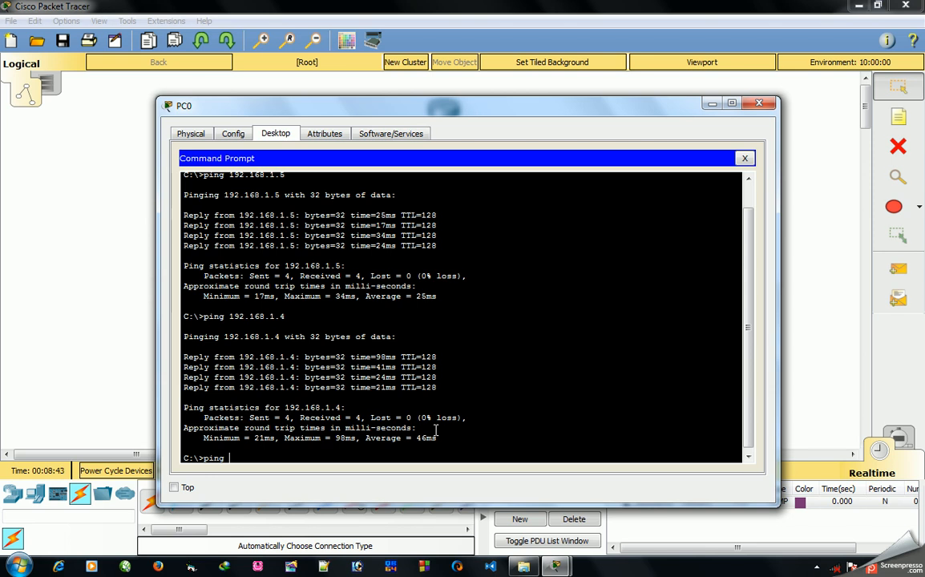
pyautogui.write('192.168.1.3')
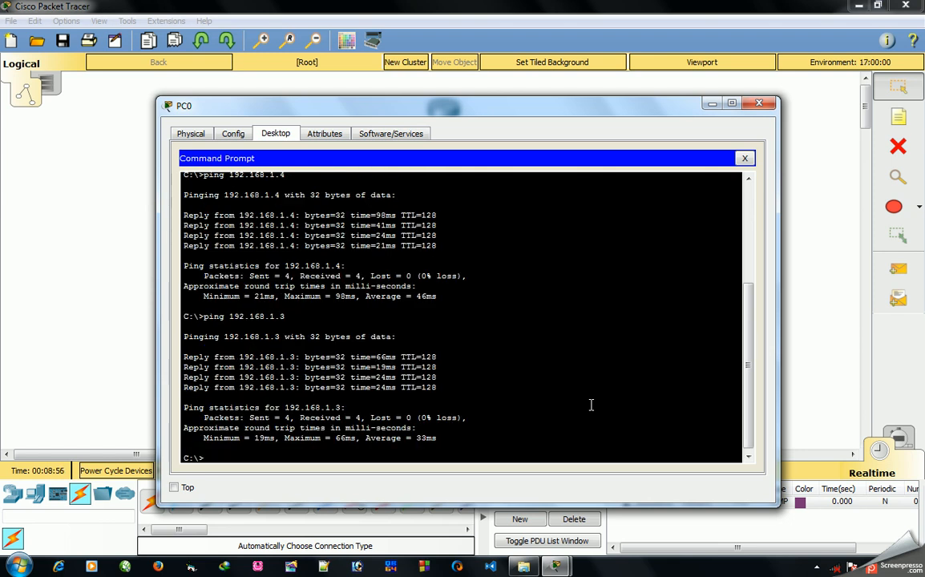
pyautogui.write('ping')
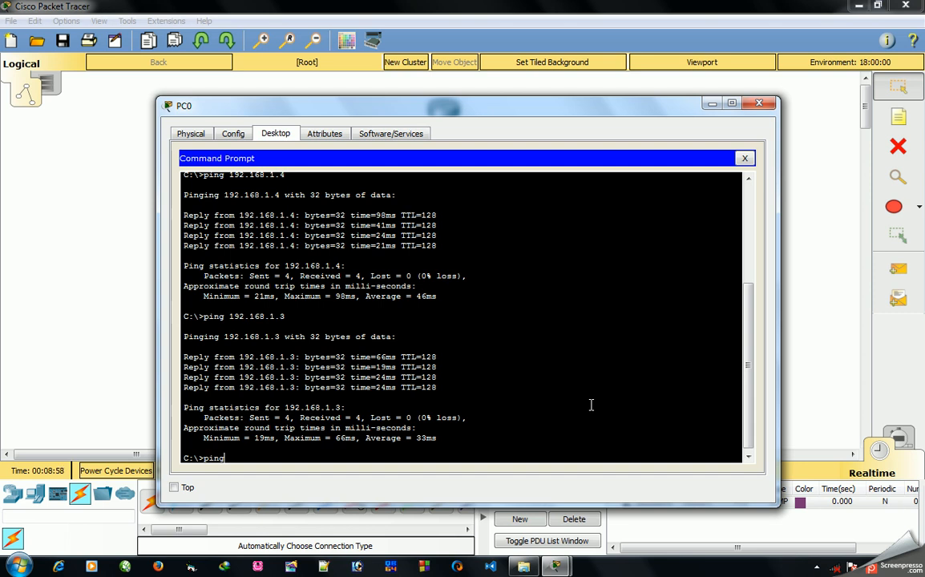
pyautogui.write('19')
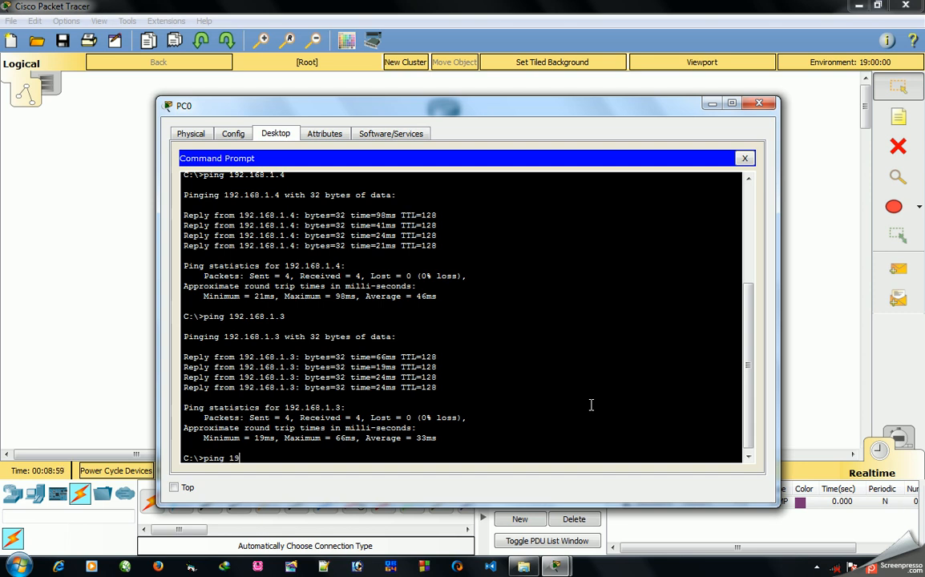
pyautogui.write('2.16')
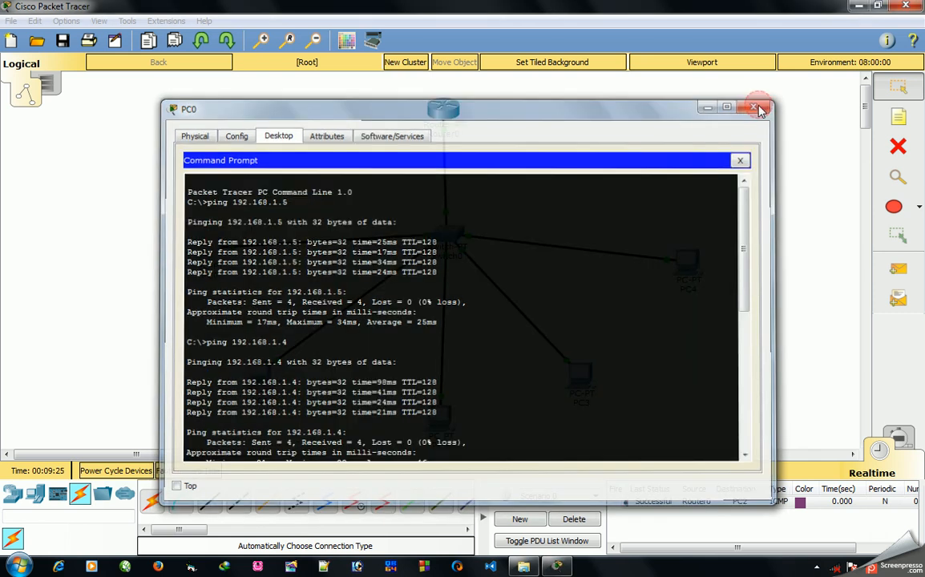
# Close PC0's window to return to the star topology view
pyautogui.click(755, 109)
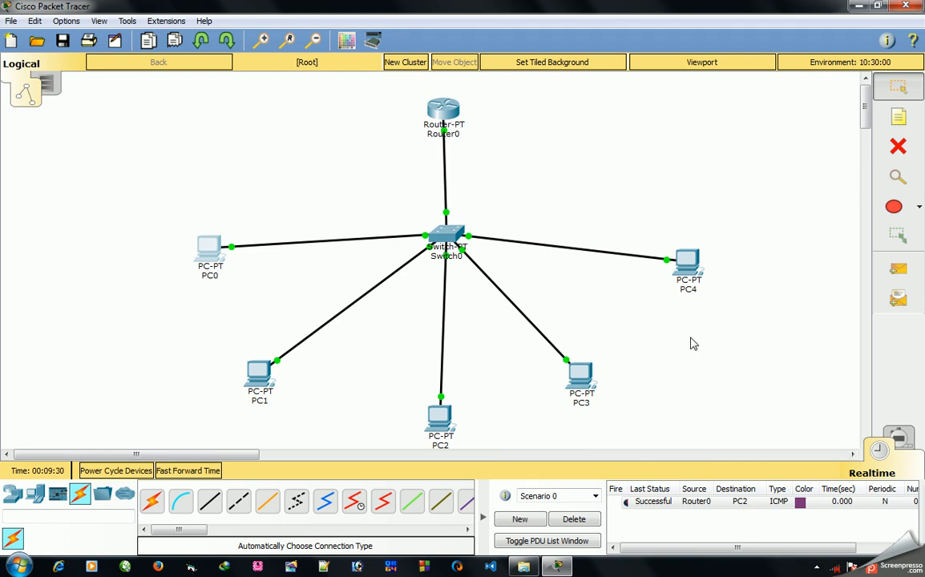
pyautogui.moveTo(422, 400)
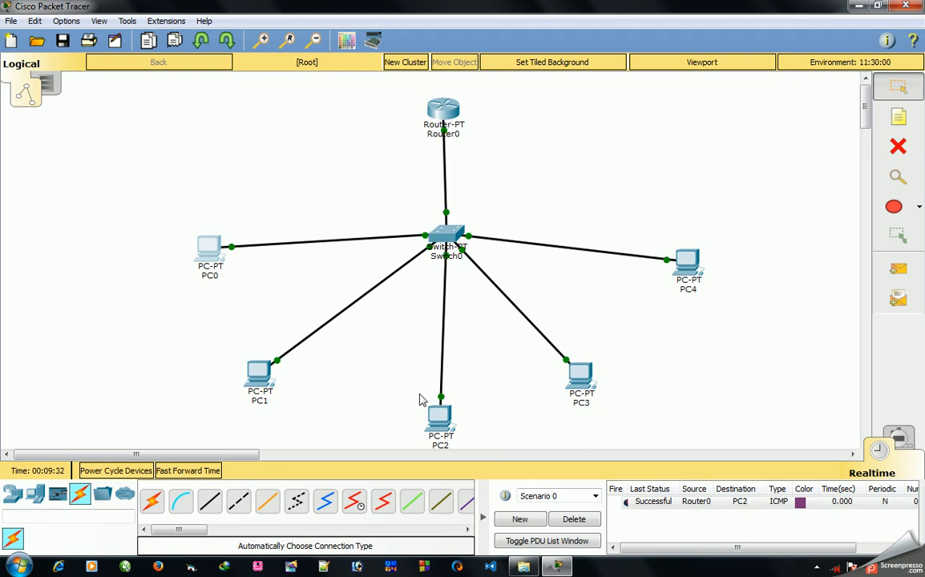